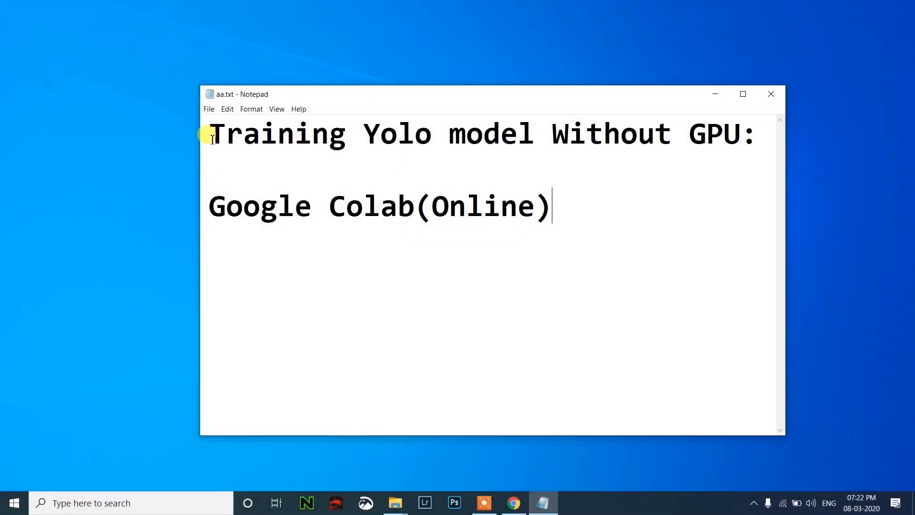
mouse_move(671, 149)
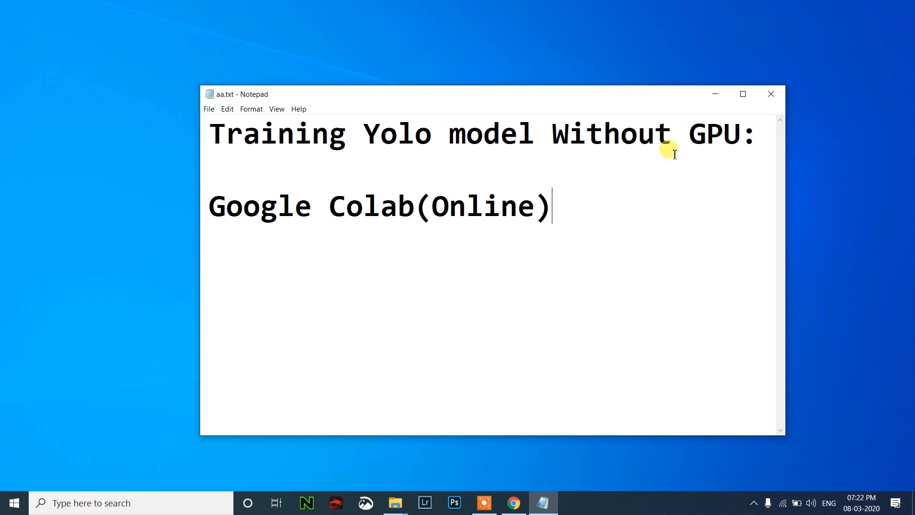
mouse_move(404, 215)
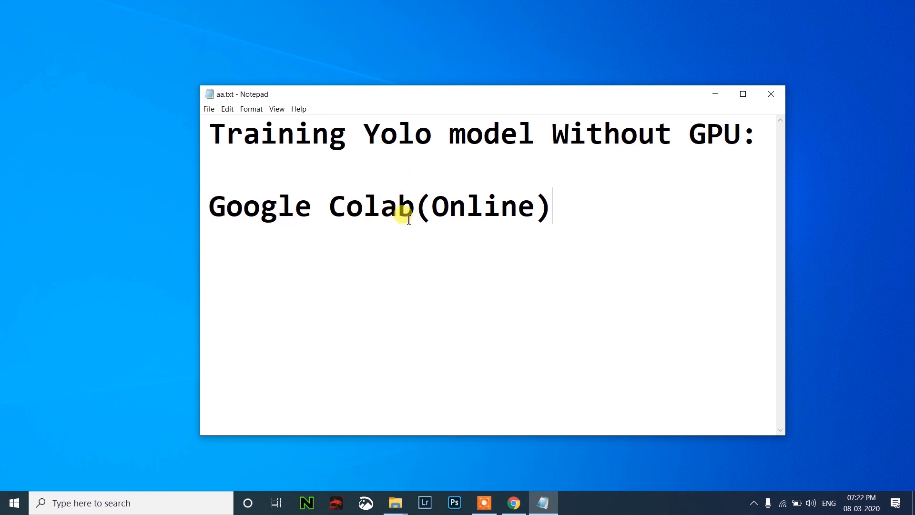
Step: Check the train.txt file and switch to the training folder window
click(394, 503)
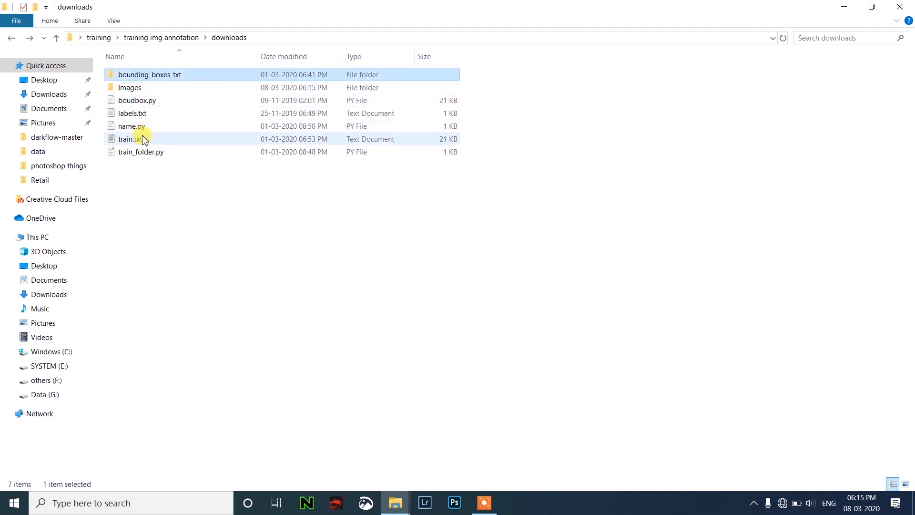
click(129, 139)
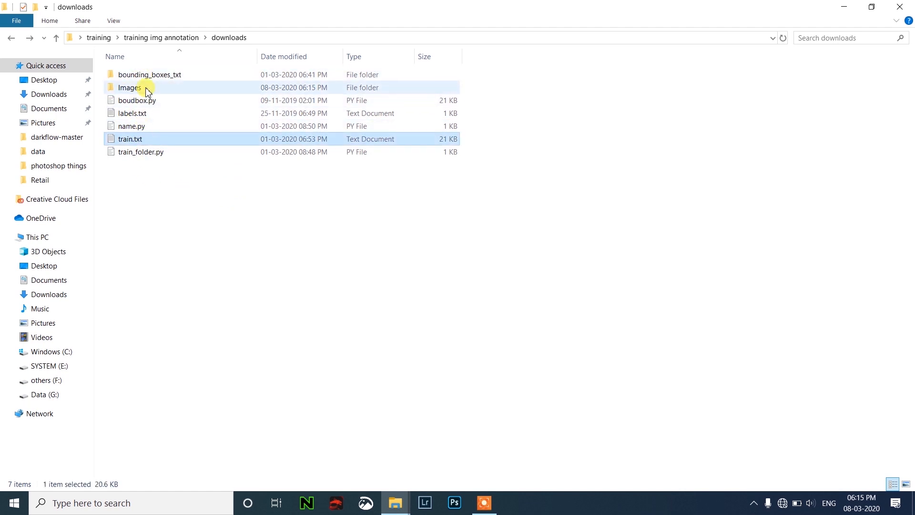
mouse_move(145, 86)
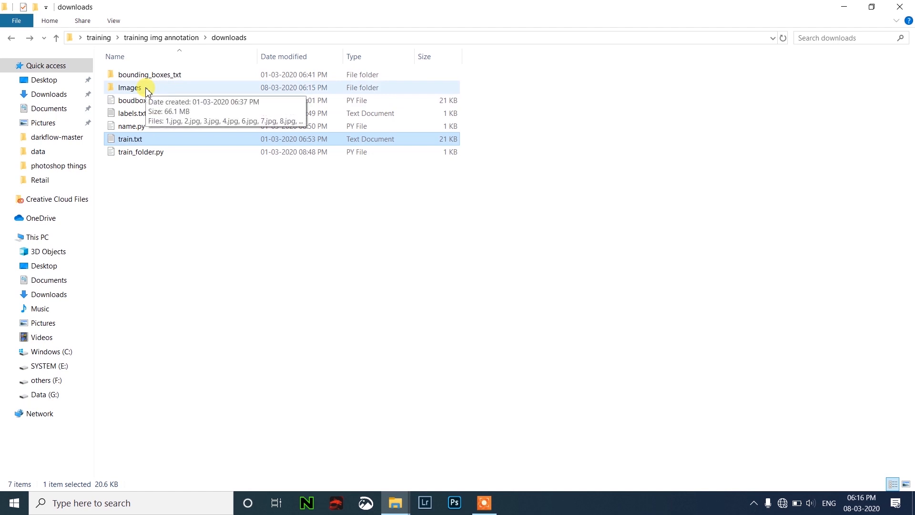
mouse_move(248, 109)
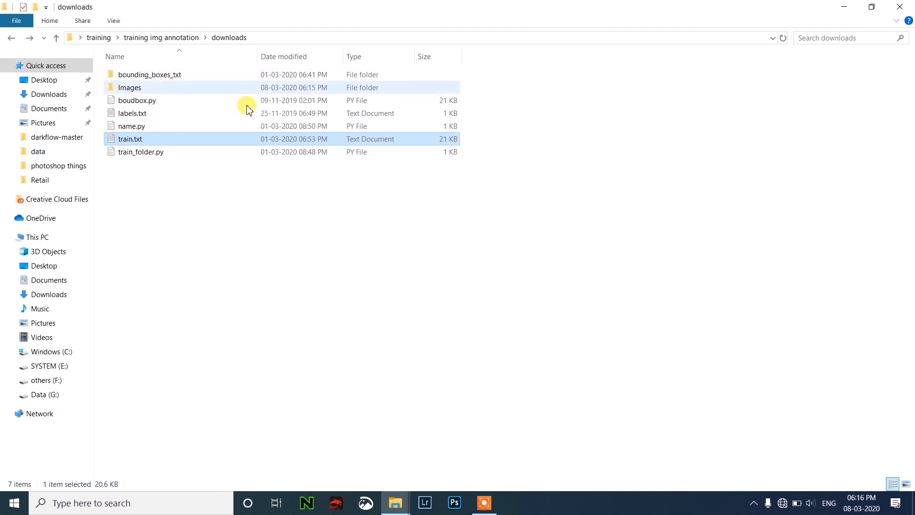
mouse_move(394, 502)
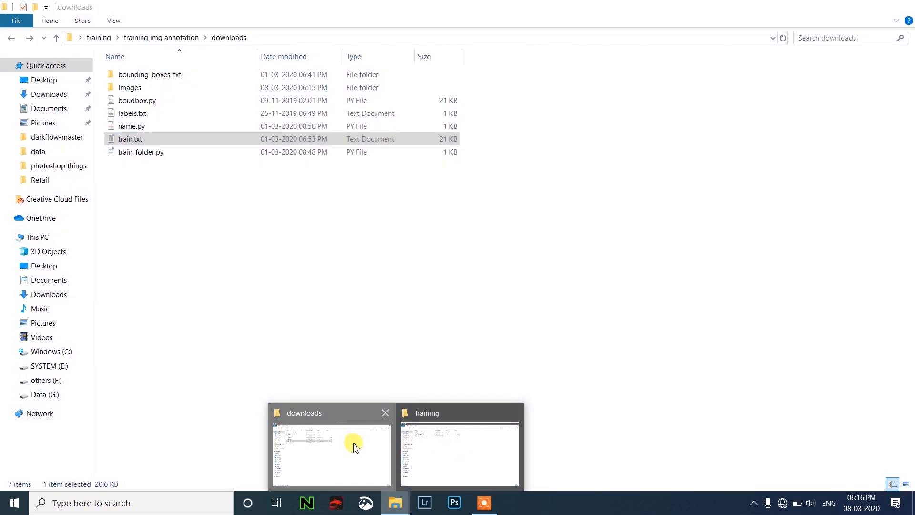
click(458, 456)
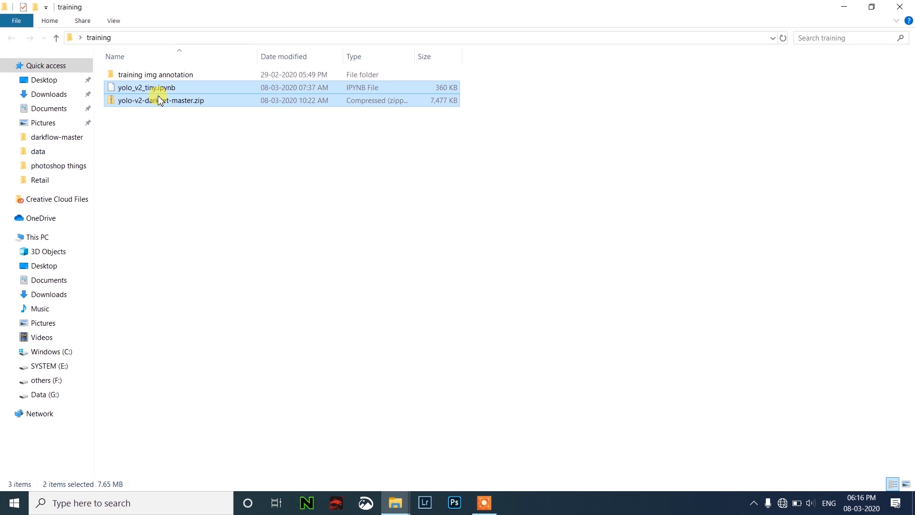
Step: Extract yolo-v2-darknet-master.zip here with 7-Zip into its own folder
click(175, 100)
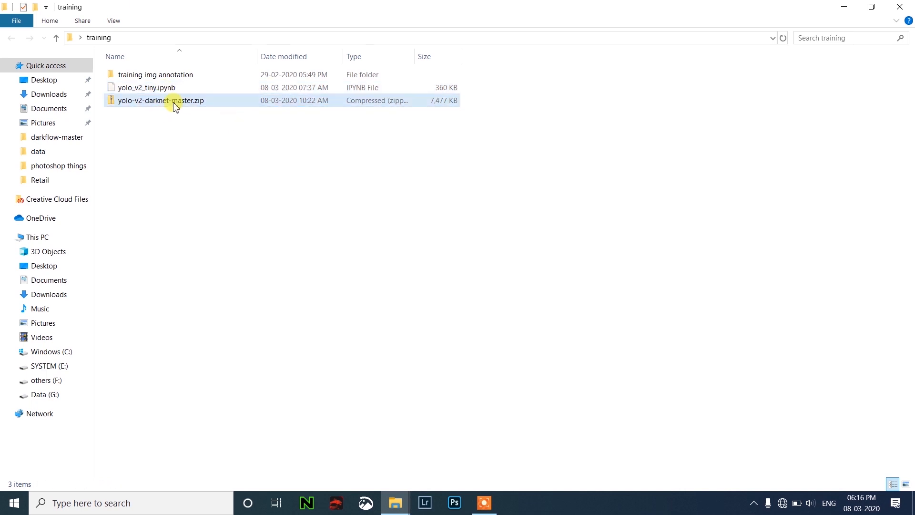
right_click(160, 100)
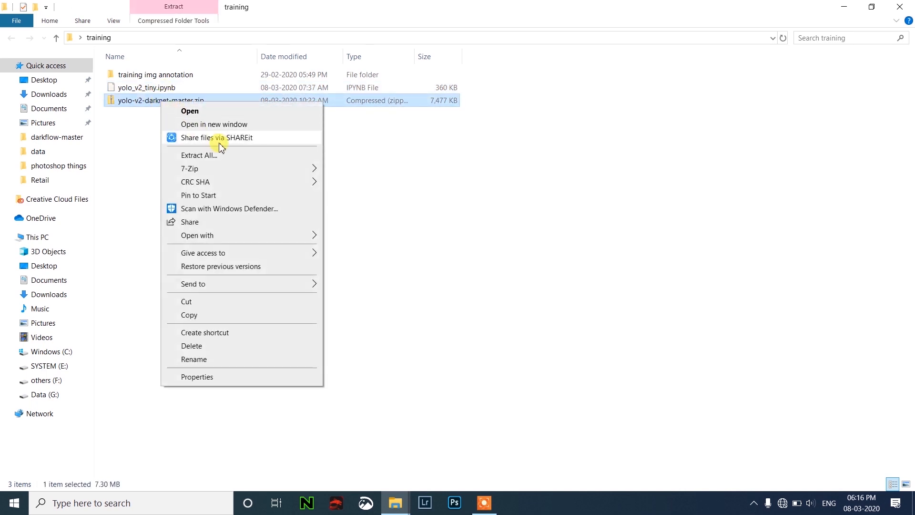
mouse_move(189, 168)
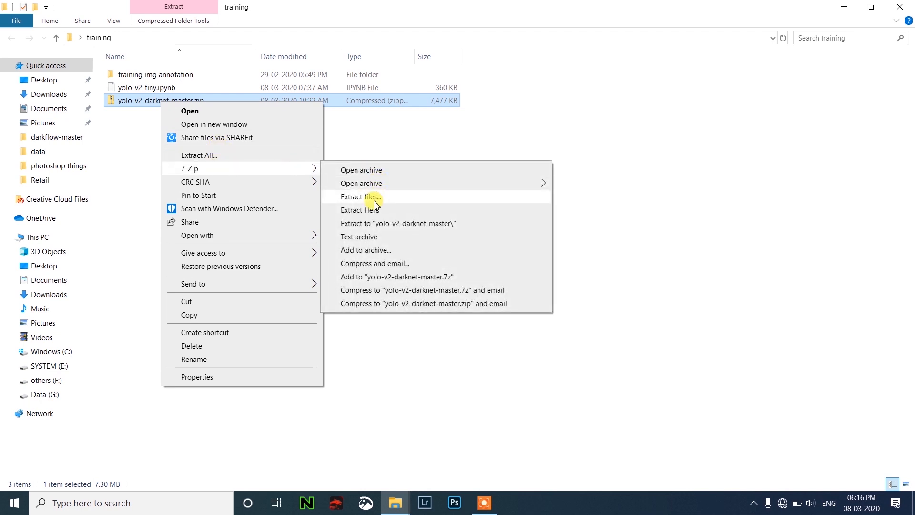
click(361, 196)
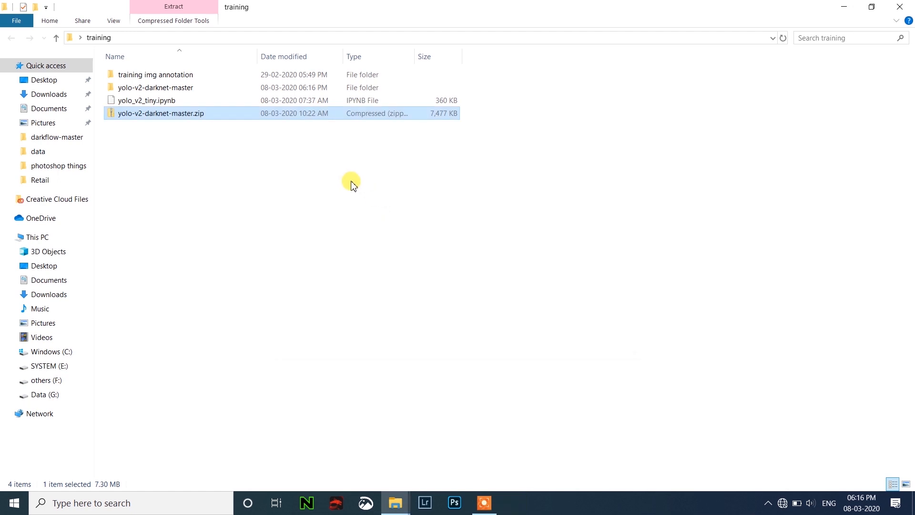
Step: Navigate into yolo-v2-darknet-master > data > obj, the empty target folder
double_click(155, 87)
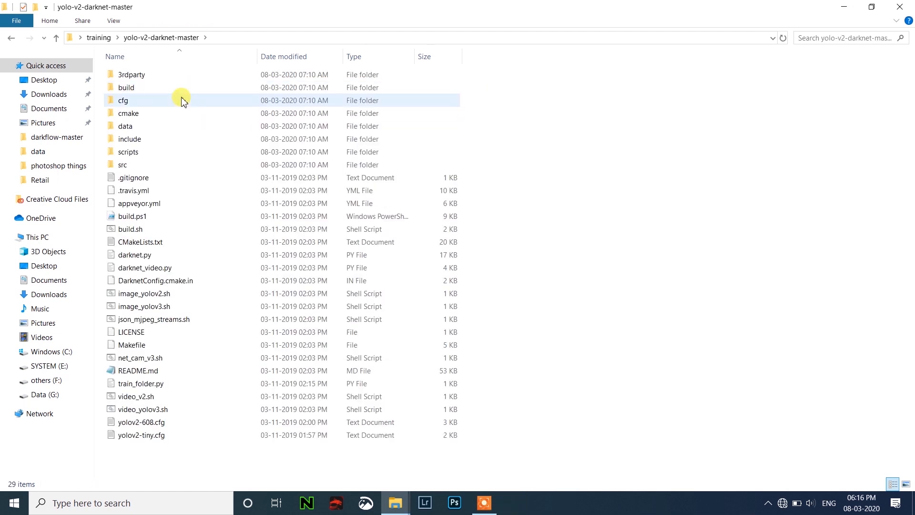
double_click(125, 126)
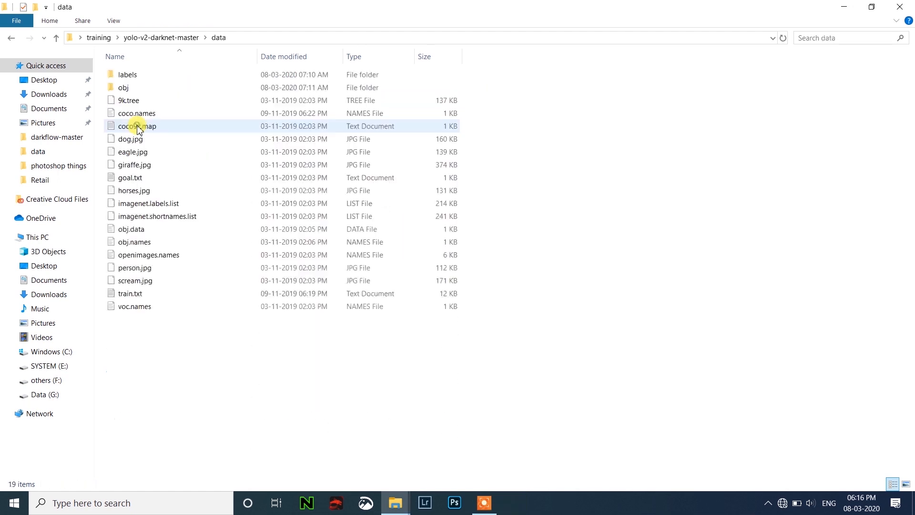
click(124, 88)
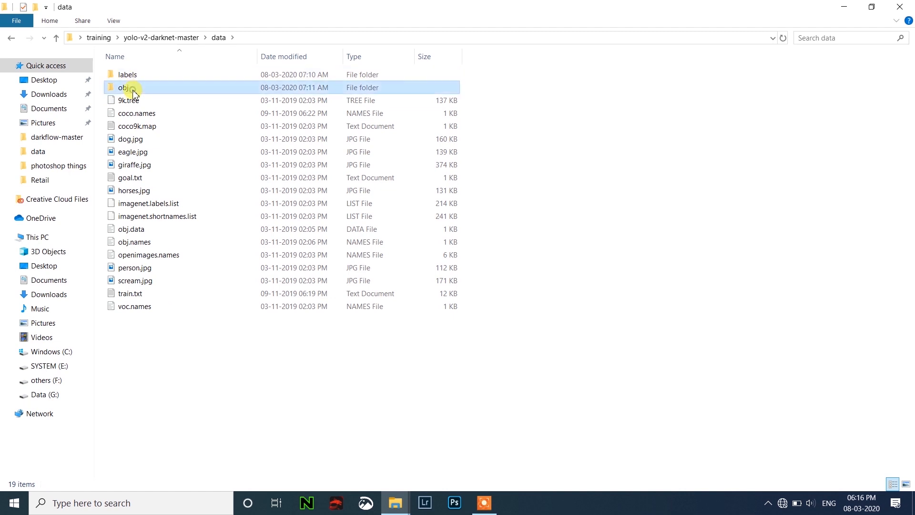
double_click(124, 86)
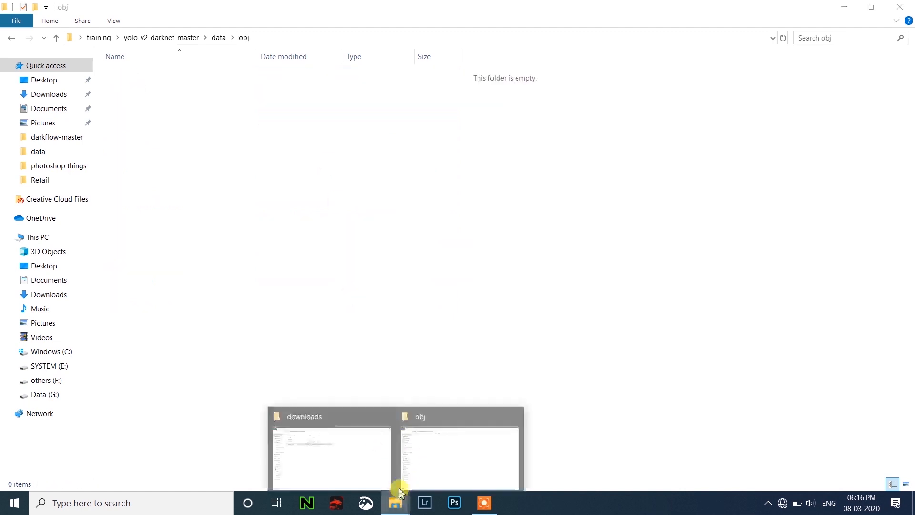
Step: Copy all 1,169 training images from the Images window into the obj folder
click(330, 458)
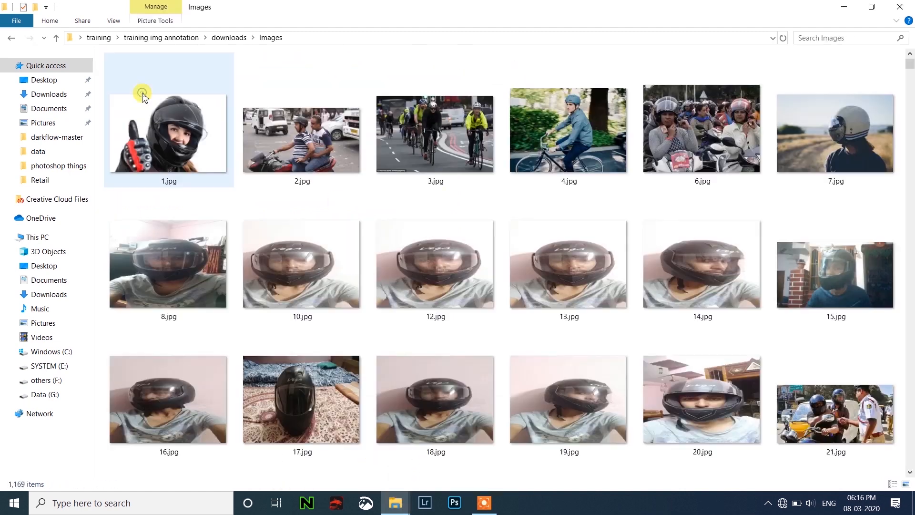
key(ctrl+a)
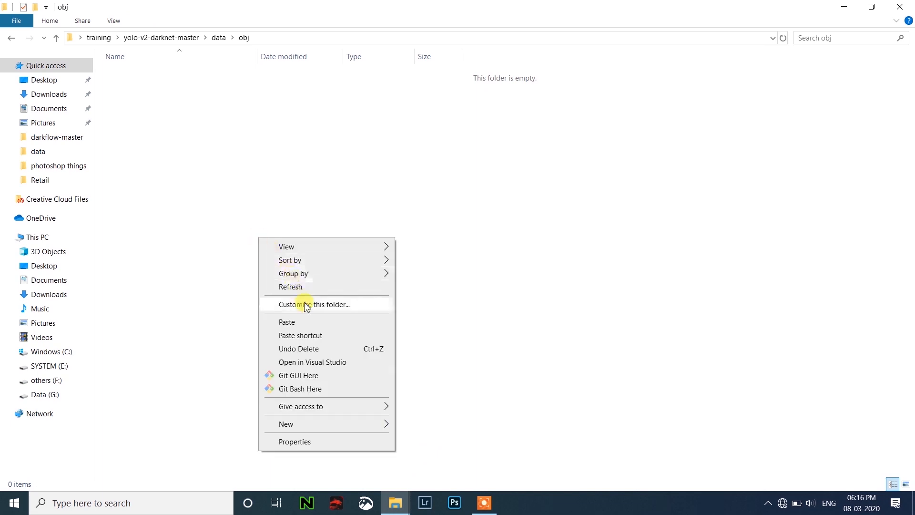
click(243, 51)
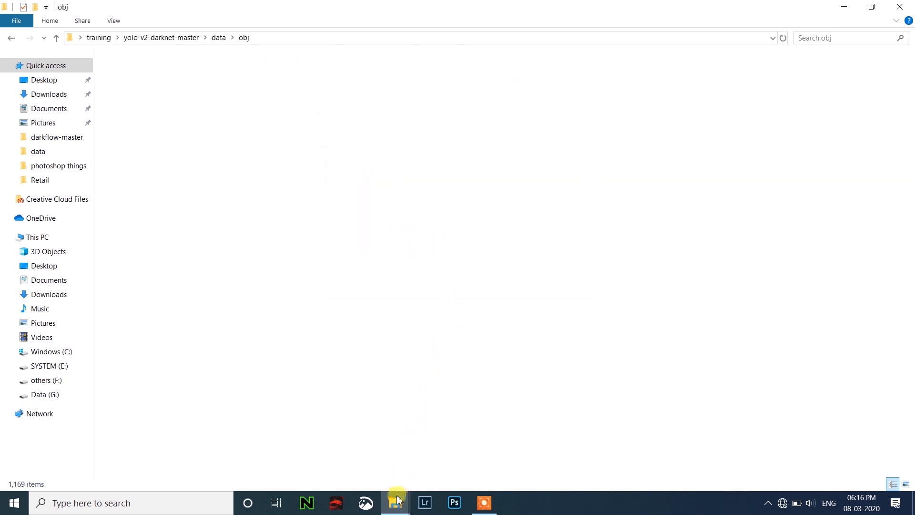
click(9, 38)
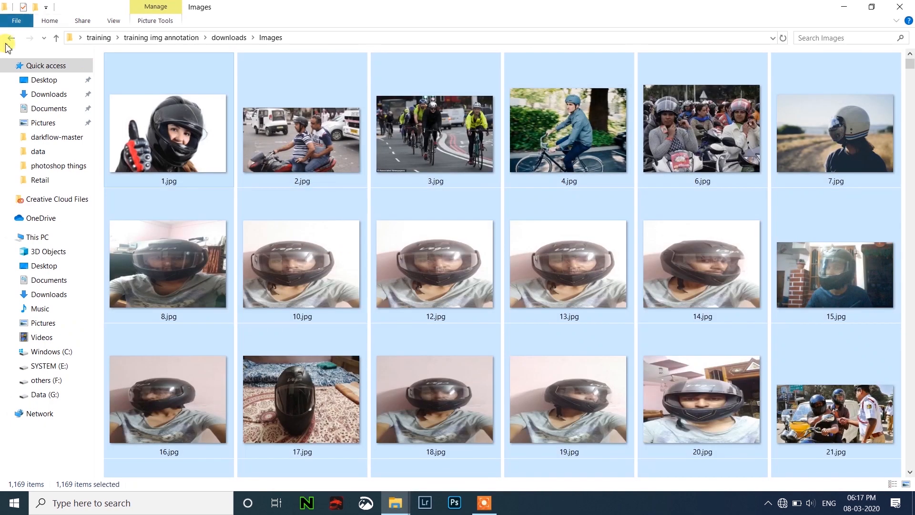
Step: Copy the bounding_boxes_txt annotation files into obj alongside the images, then return to data
click(10, 38)
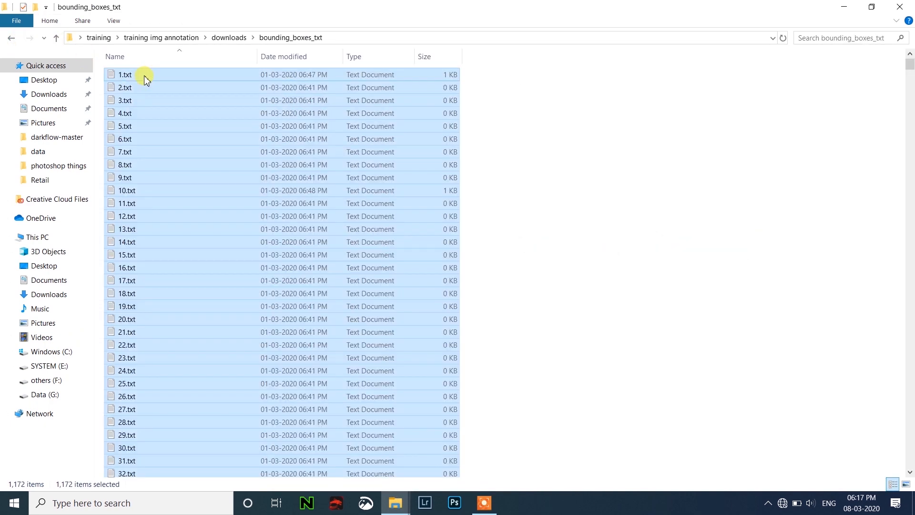
right_click(172, 92)
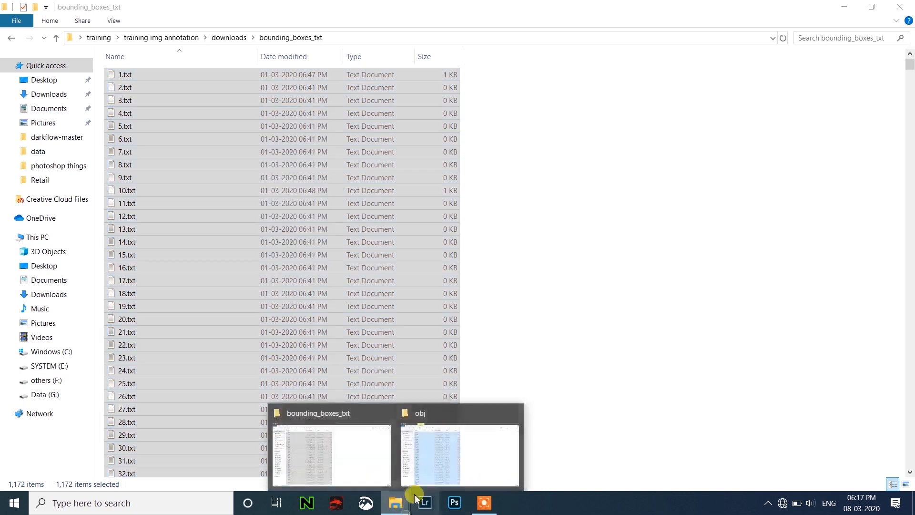
mouse_move(430, 482)
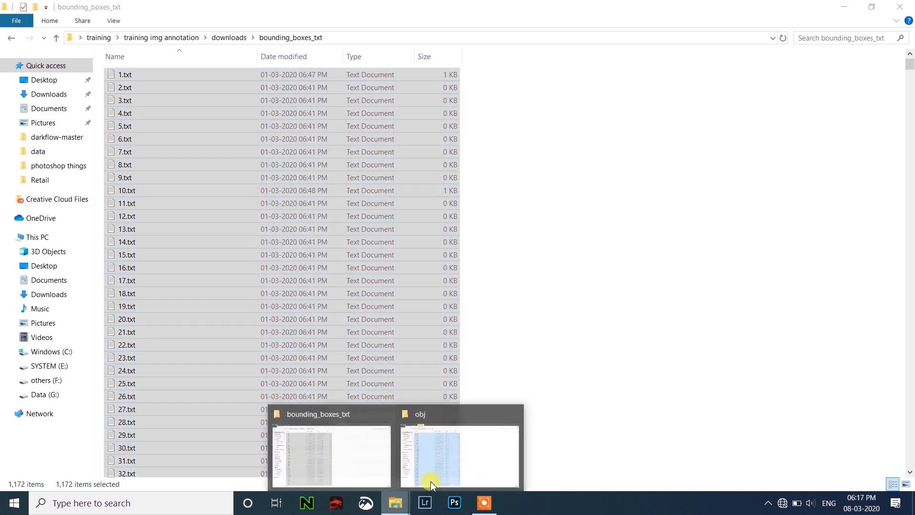
click(458, 455)
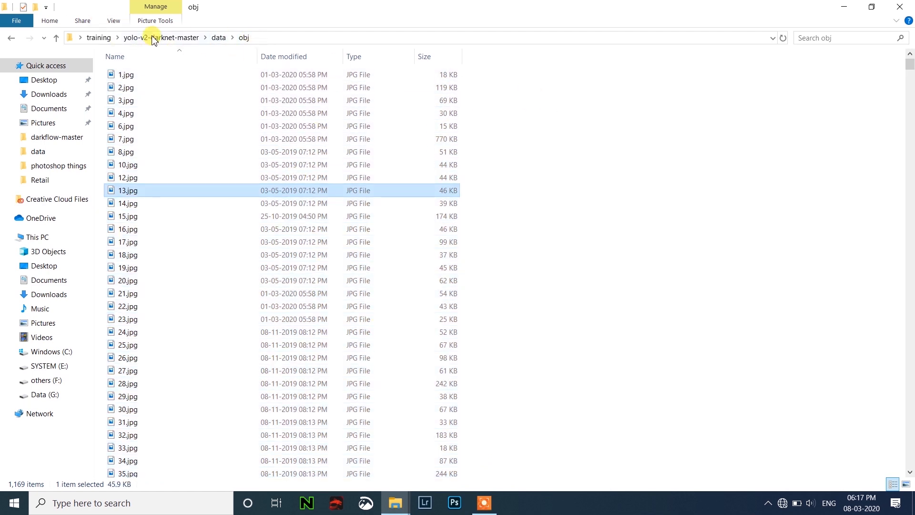
mouse_move(240, 53)
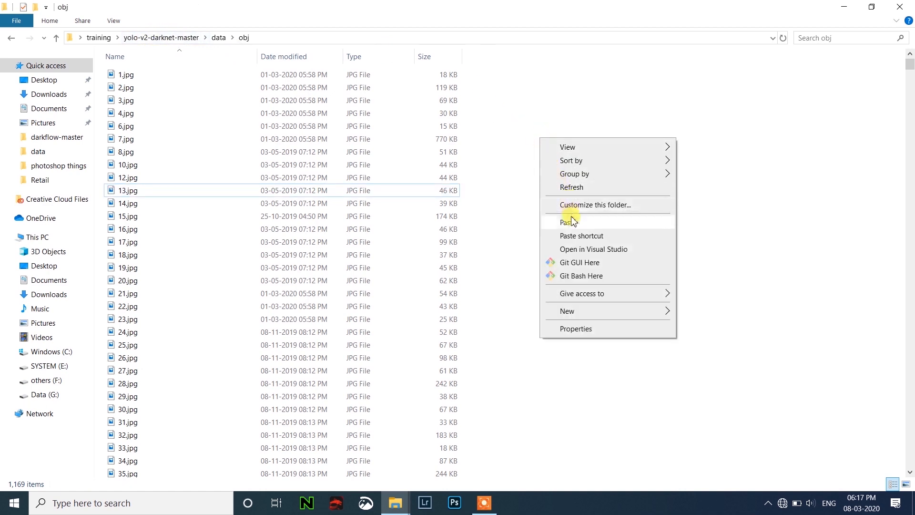
click(566, 222)
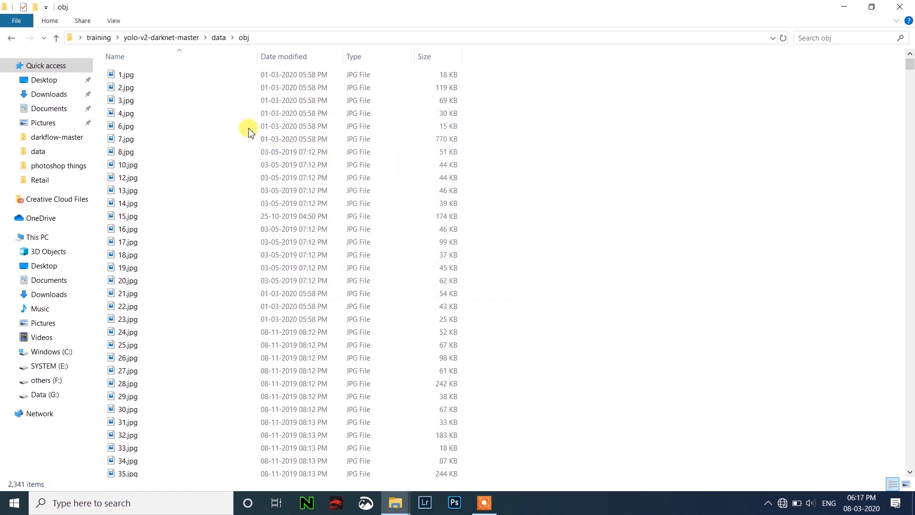
click(11, 38)
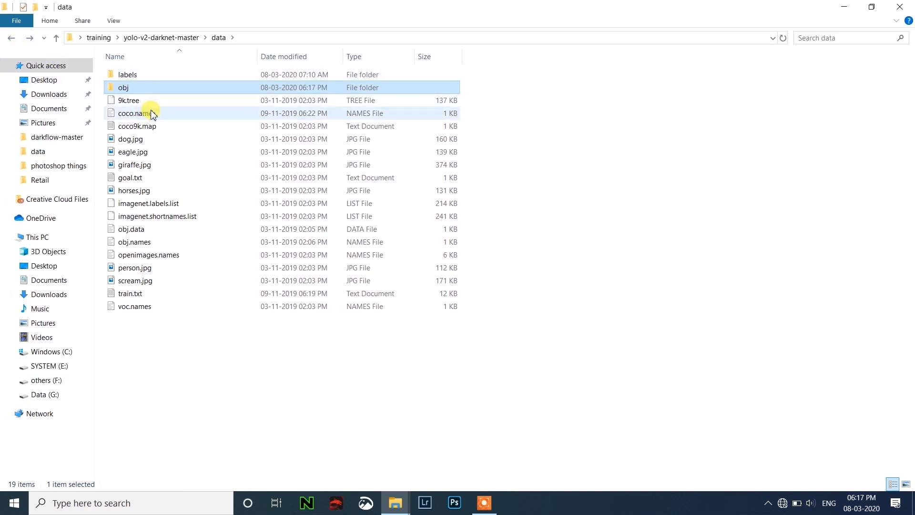
Step: Review coco.names in VS Code, confirming the Helmet and No_Helmet classes
click(136, 112)
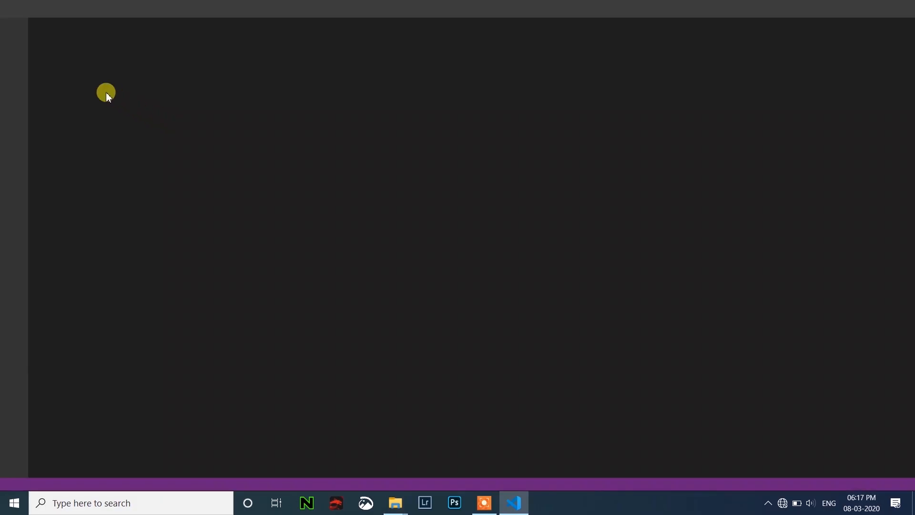
click(513, 502)
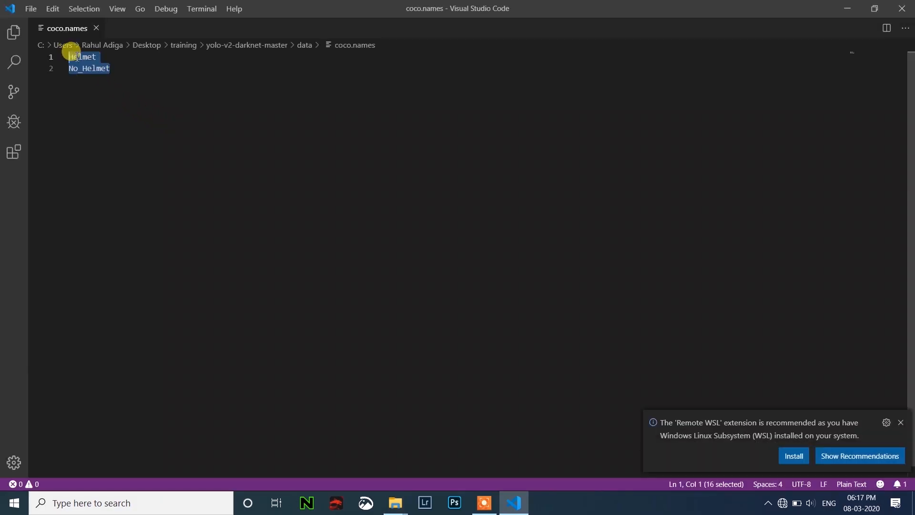
click(116, 63)
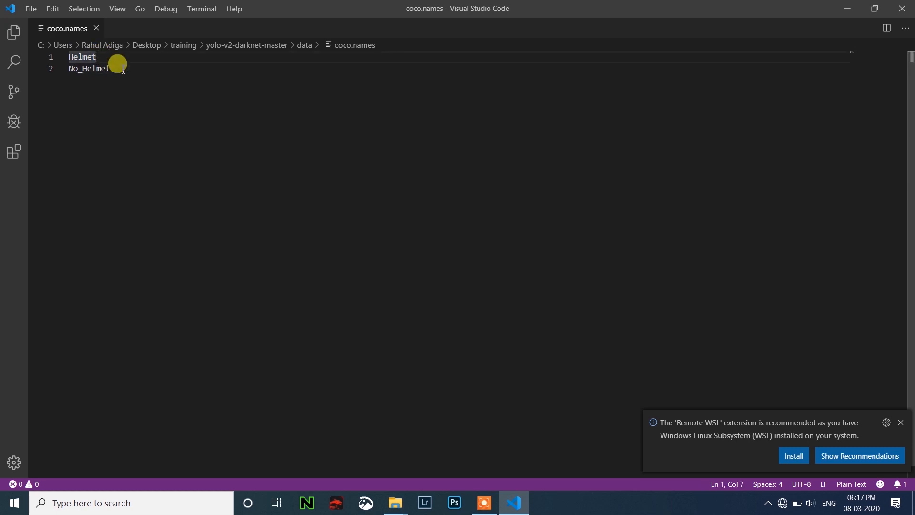
click(394, 502)
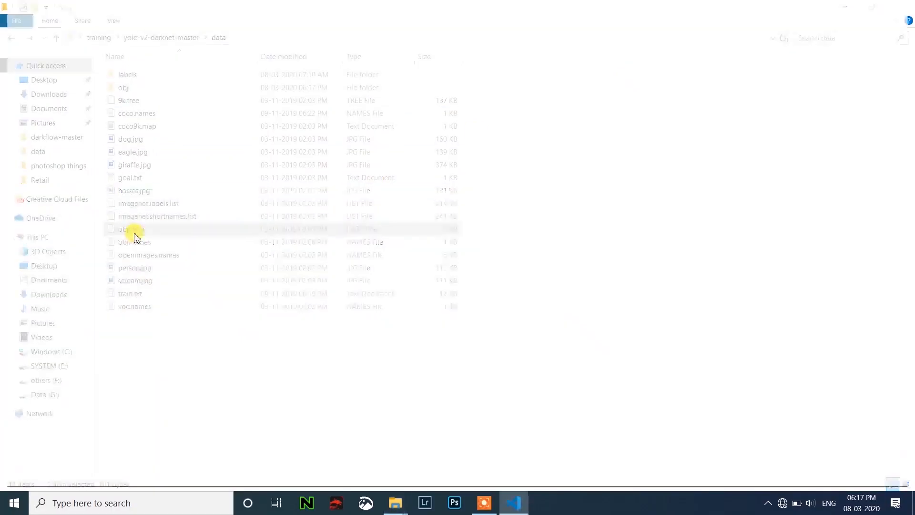
Step: Edit obj.data so classes = 2 and save it
double_click(127, 229)
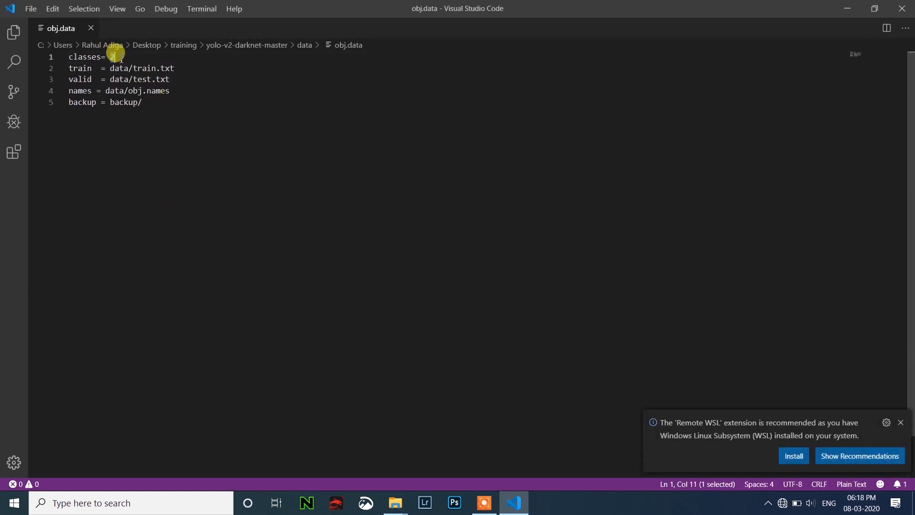
key(Backspace)
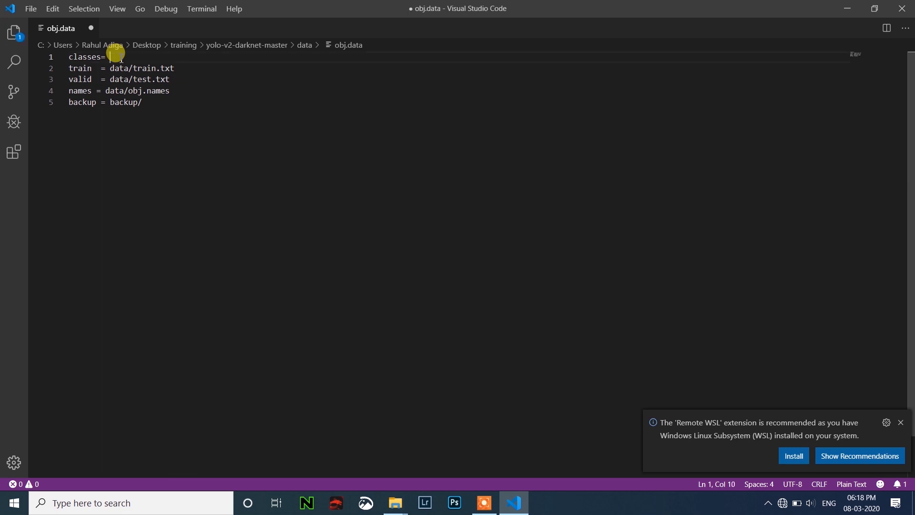
text(2)
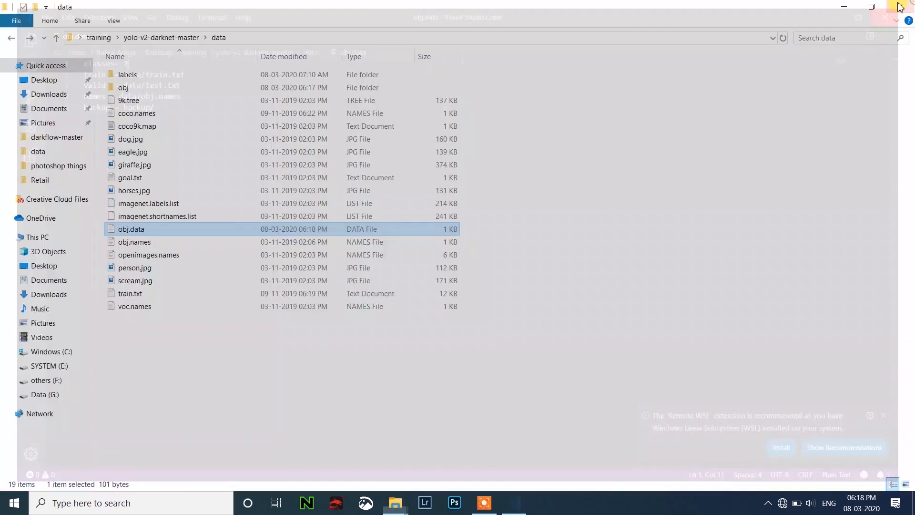
click(135, 241)
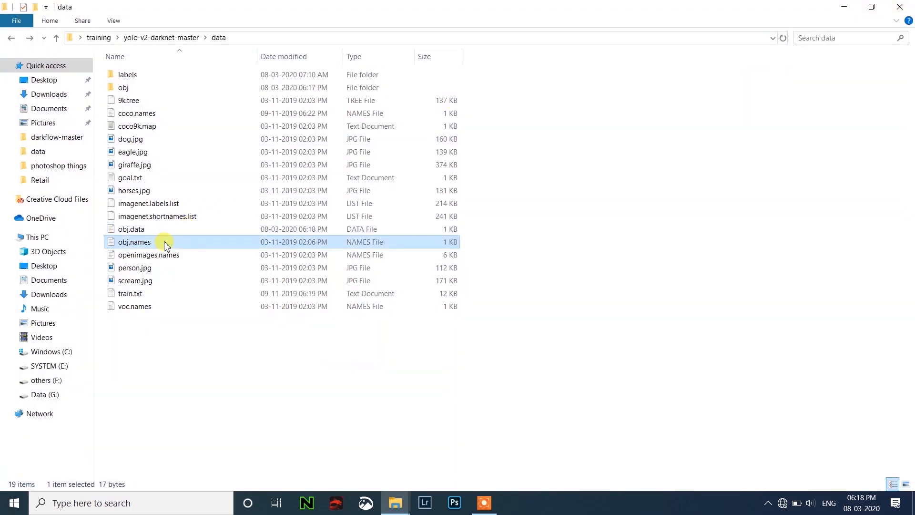
double_click(134, 242)
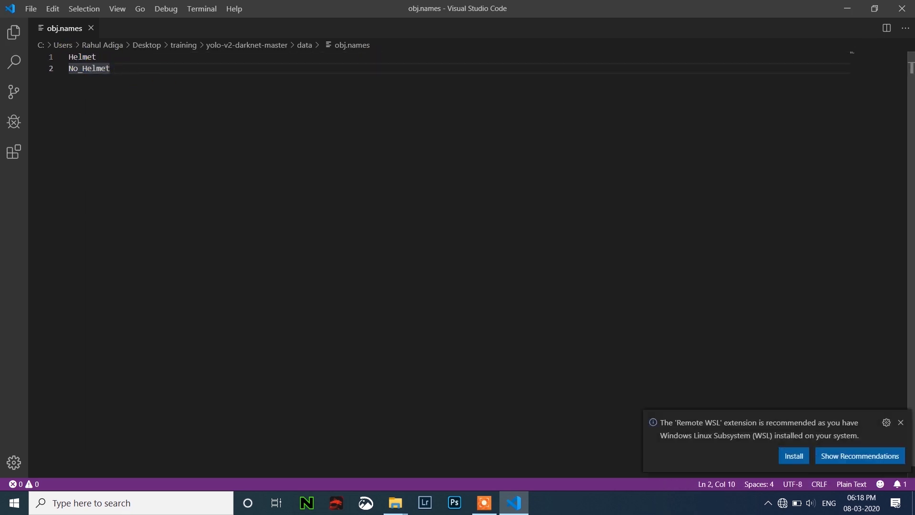
click(395, 503)
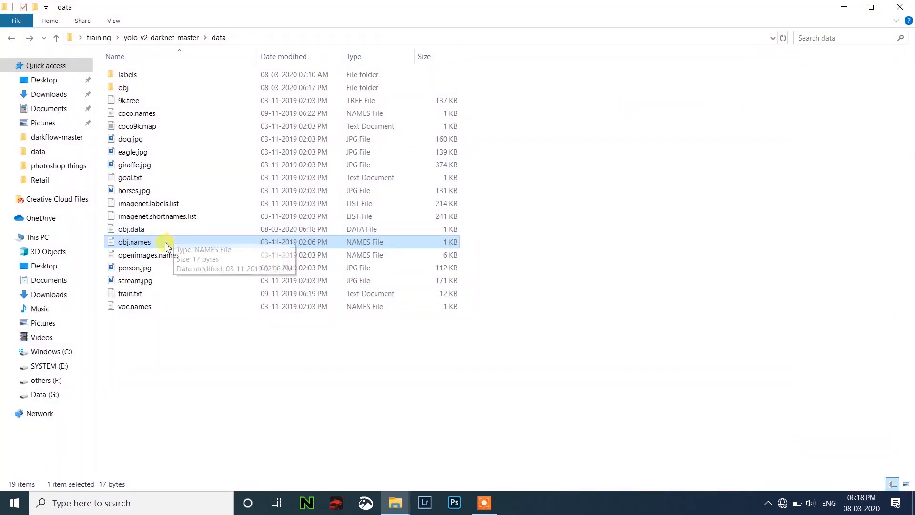
mouse_move(141, 293)
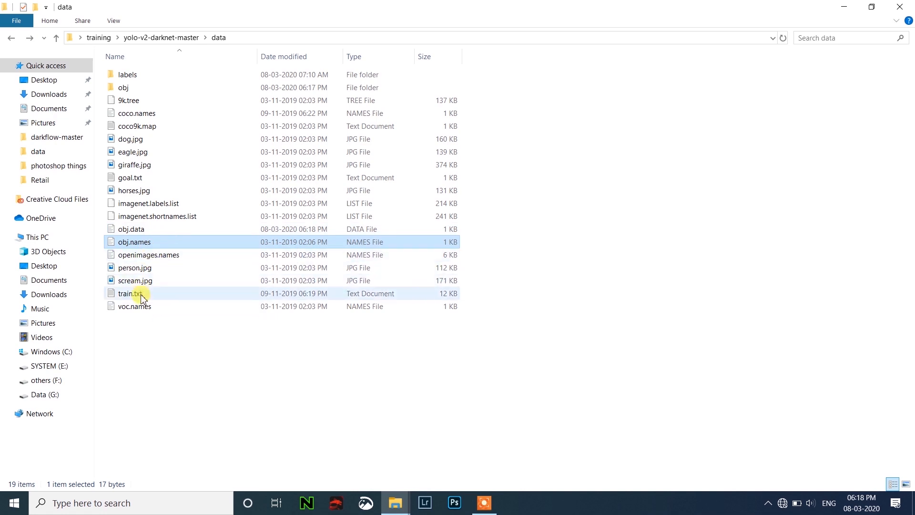
Step: Refresh the data folder listing to confirm the prepared contents
click(130, 292)
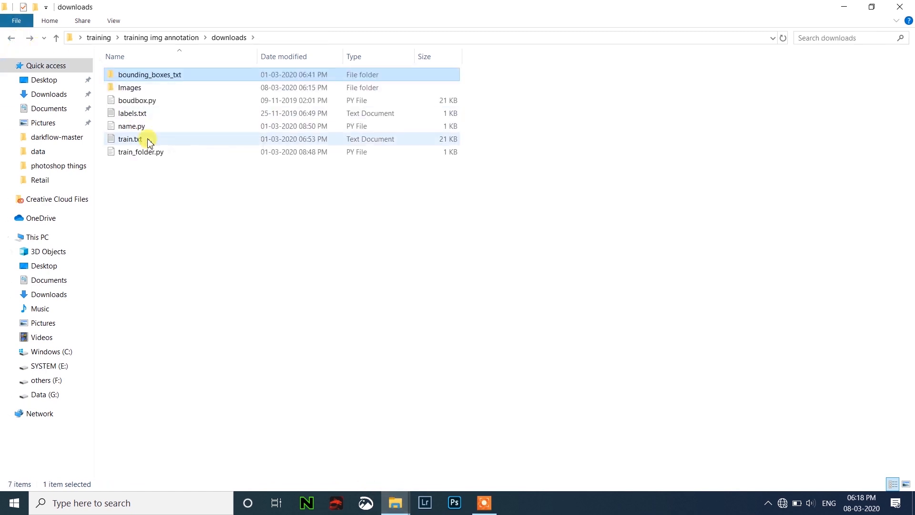
right_click(128, 139)
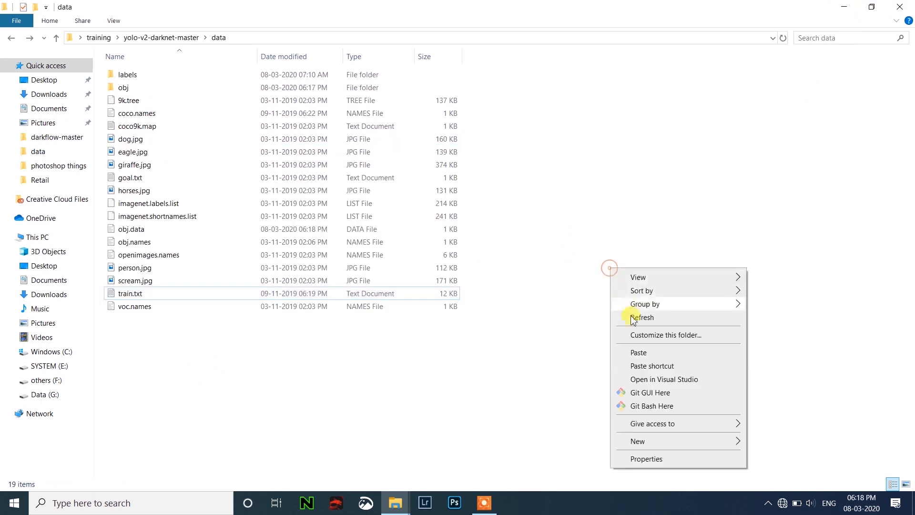
click(639, 351)
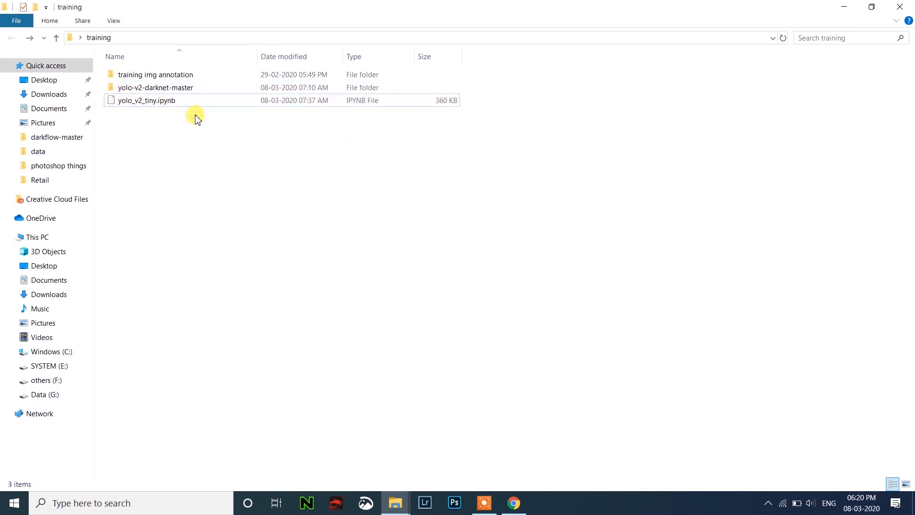
Step: Add the yolo-v2-darknet-master folder to yolo-v2-darknet-master.zip with 7-Zip
right_click(154, 87)
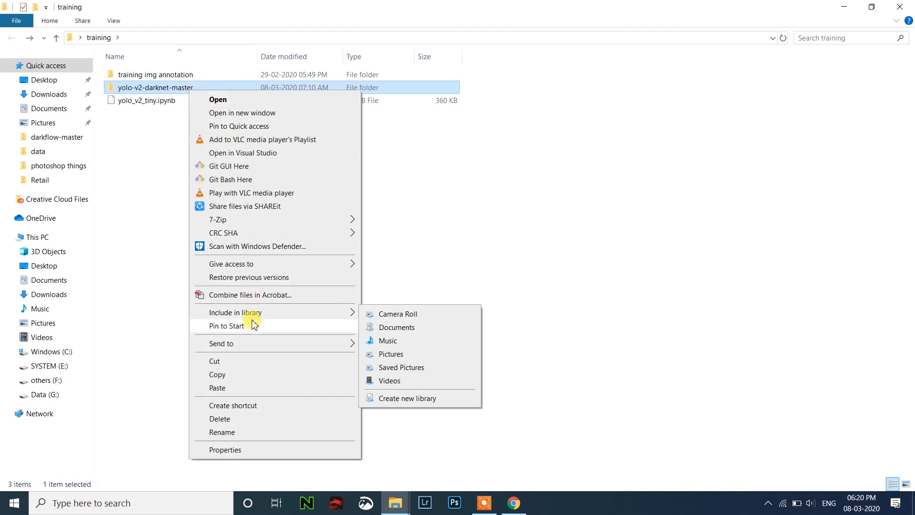
mouse_move(275, 129)
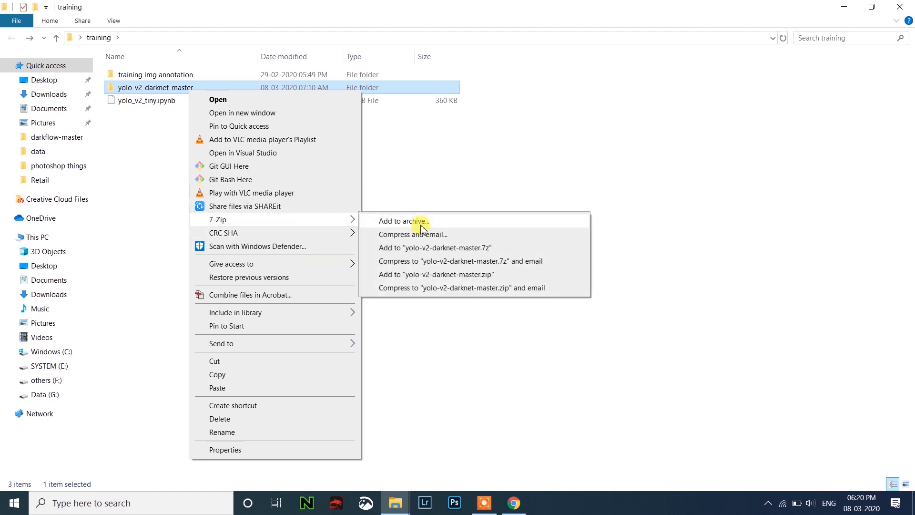
mouse_move(427, 262)
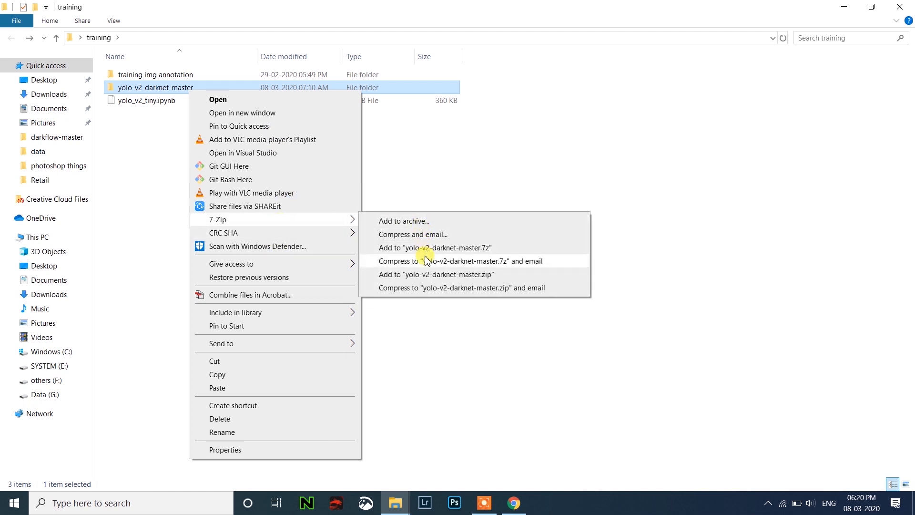
click(436, 274)
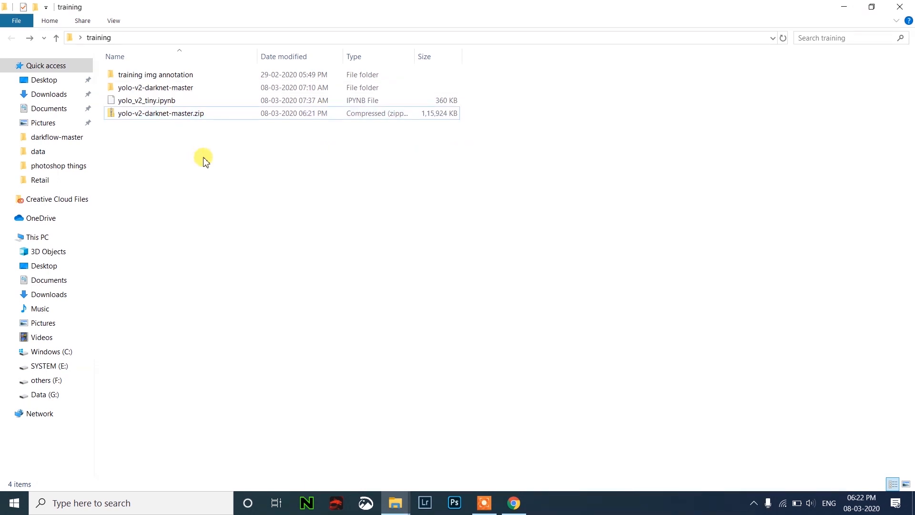
Step: Select yolo-v2-darknet-master.zip and yolo_v2_tiny.ipynb and drag them into My Drive to upload
click(160, 113)
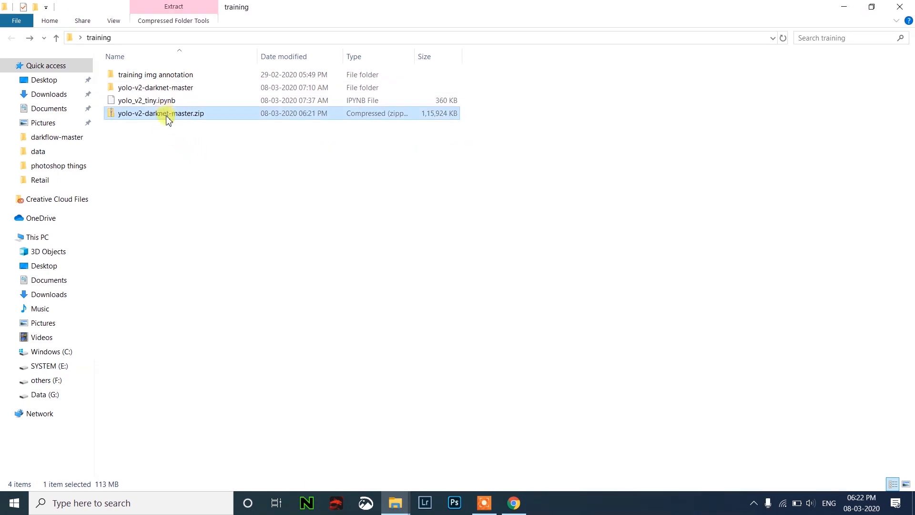
click(145, 100)
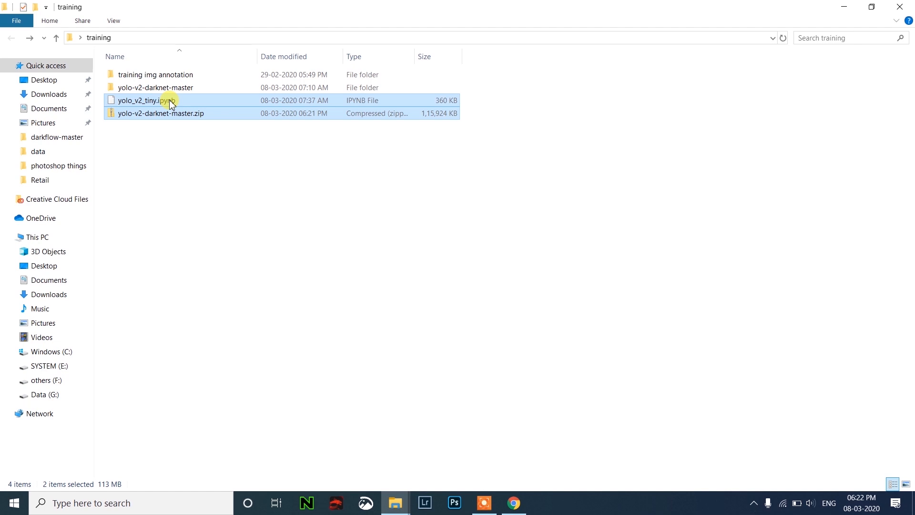
mouse_move(157, 103)
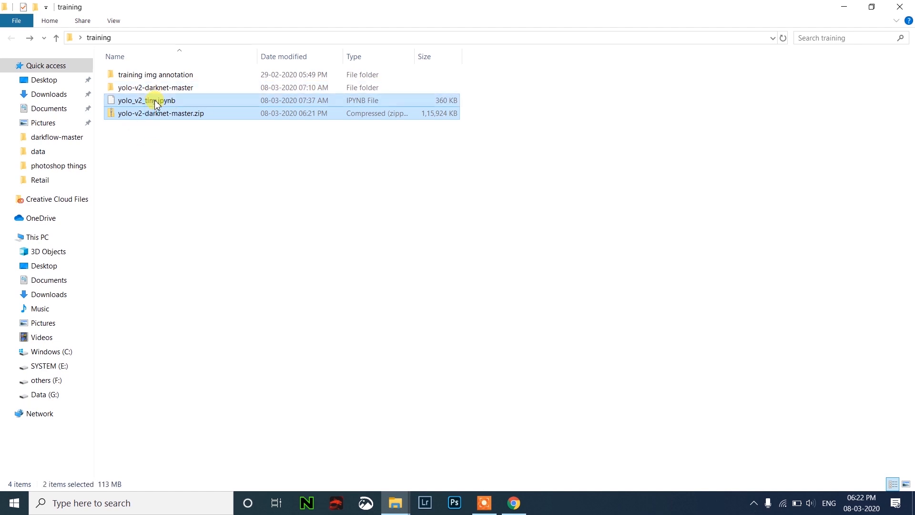
click(512, 503)
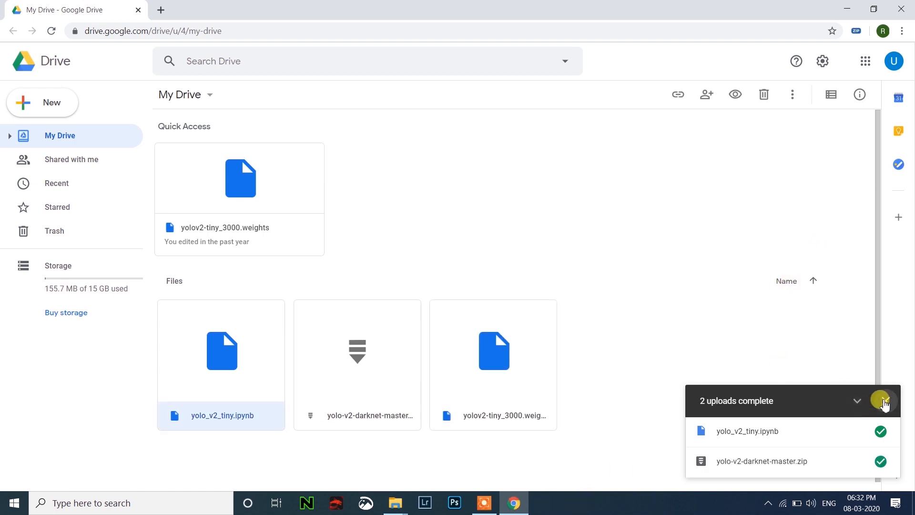
Step: From the notebook's Open with menu, search the app marketplace for Colaboratory
click(884, 401)
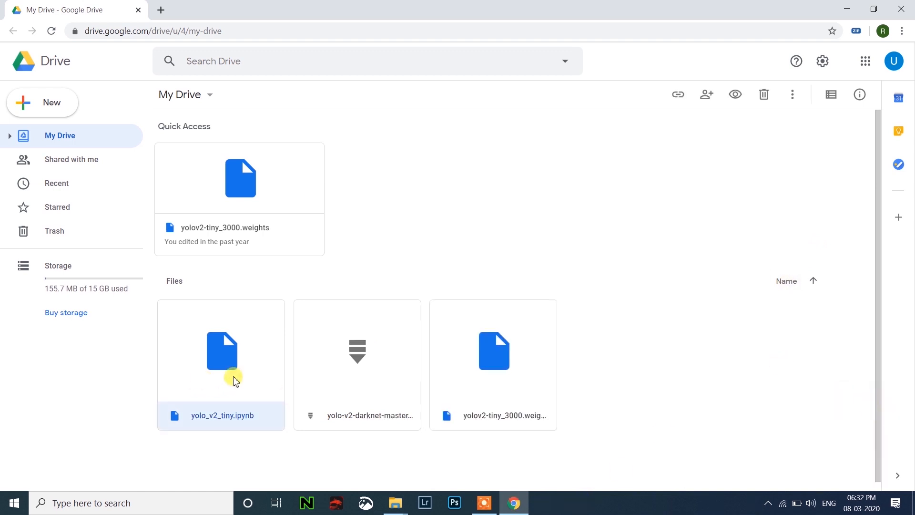
right_click(220, 350)
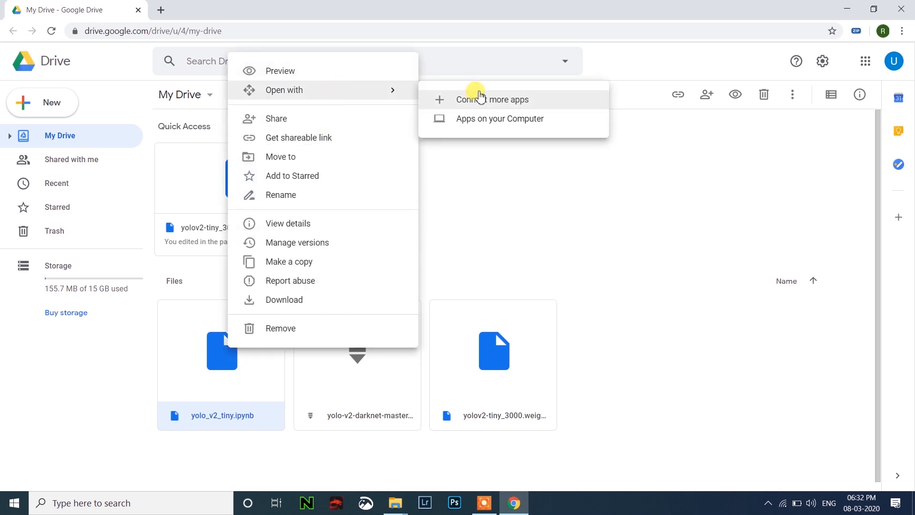
click(495, 100)
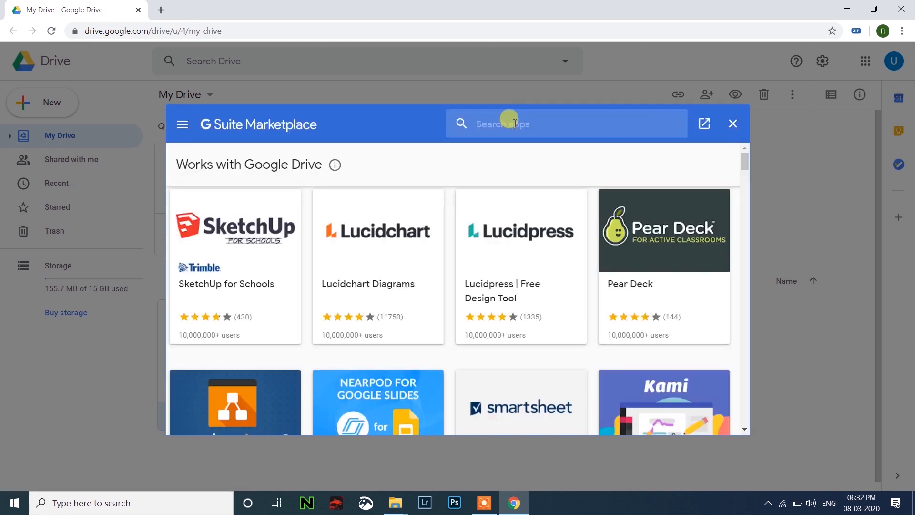
text(cola)
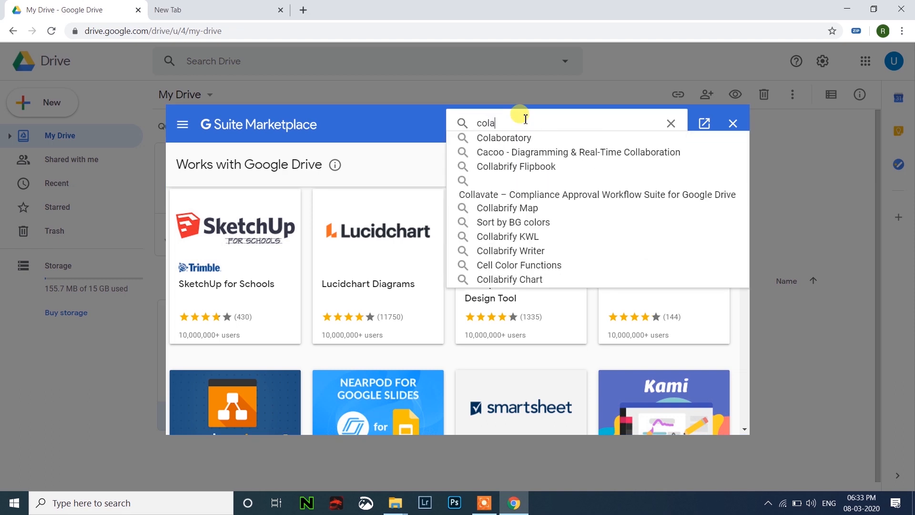
text(b)
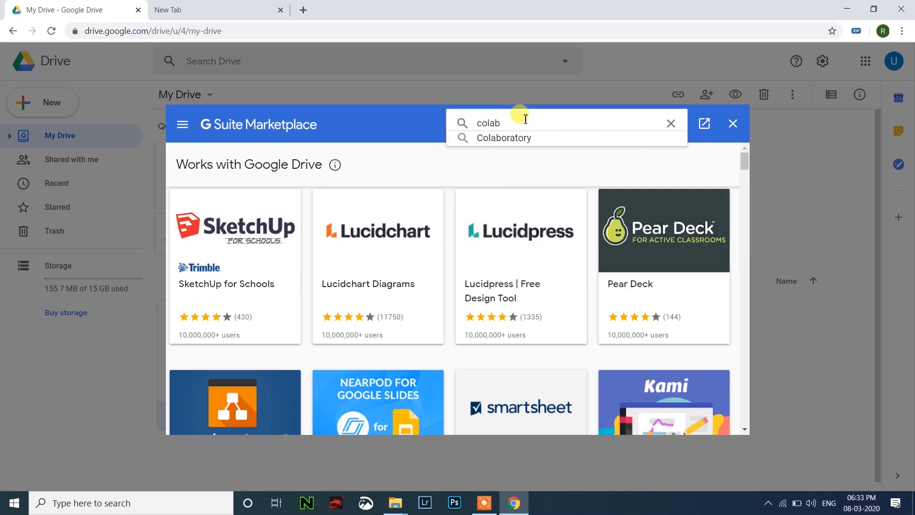
click(505, 137)
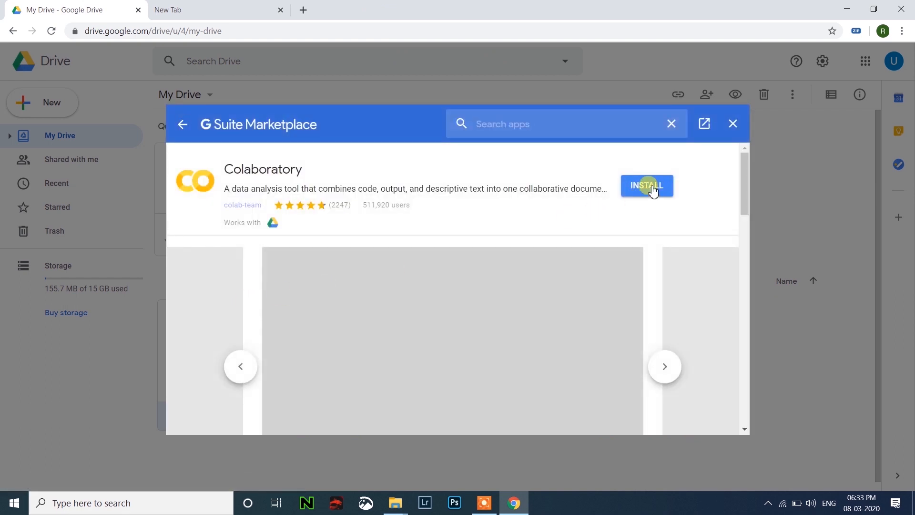
Step: Install Colaboratory, grant permissions with the chosen account and accept it as the default app
click(646, 185)
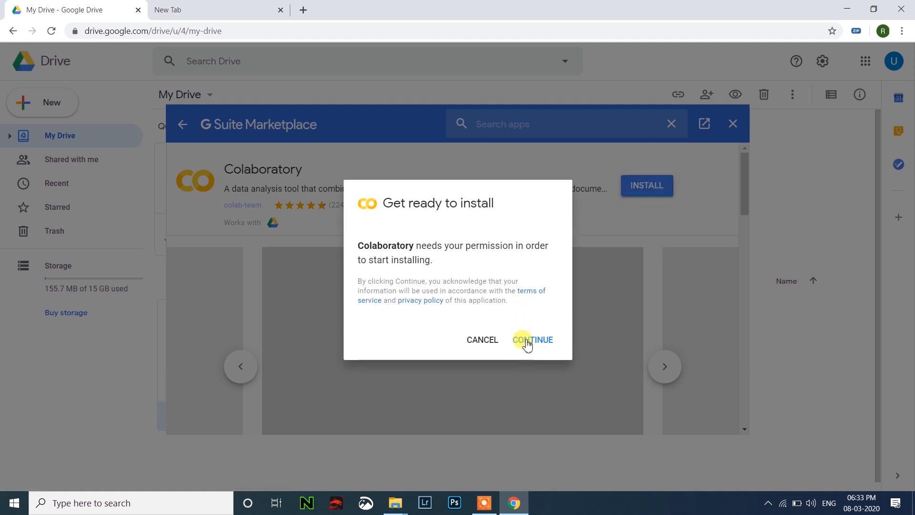
click(532, 340)
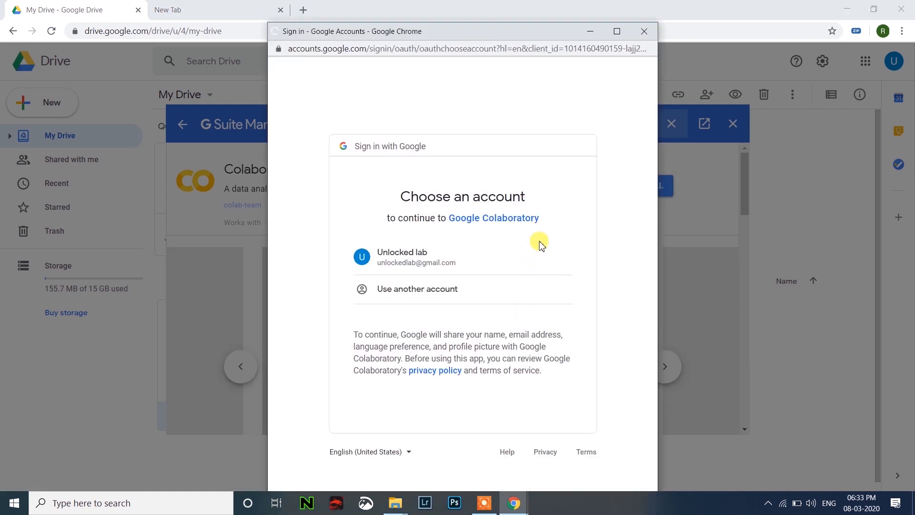
click(409, 256)
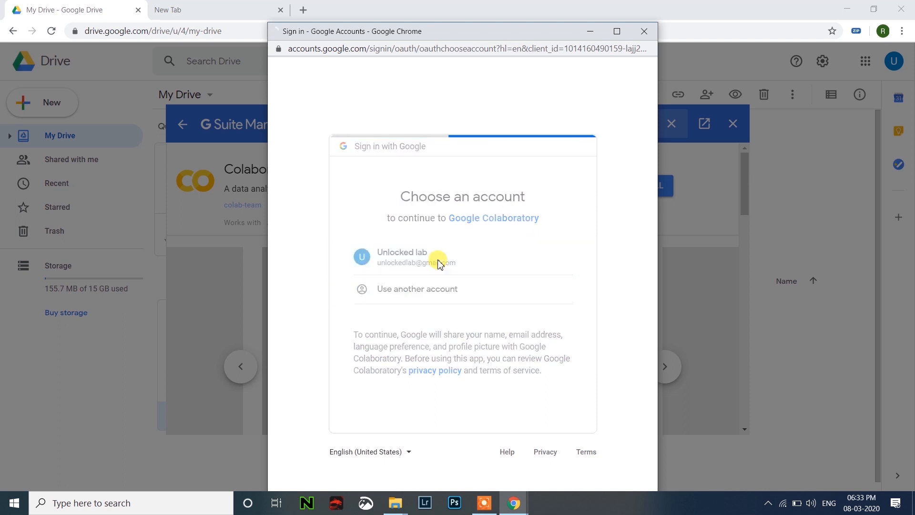
click(415, 256)
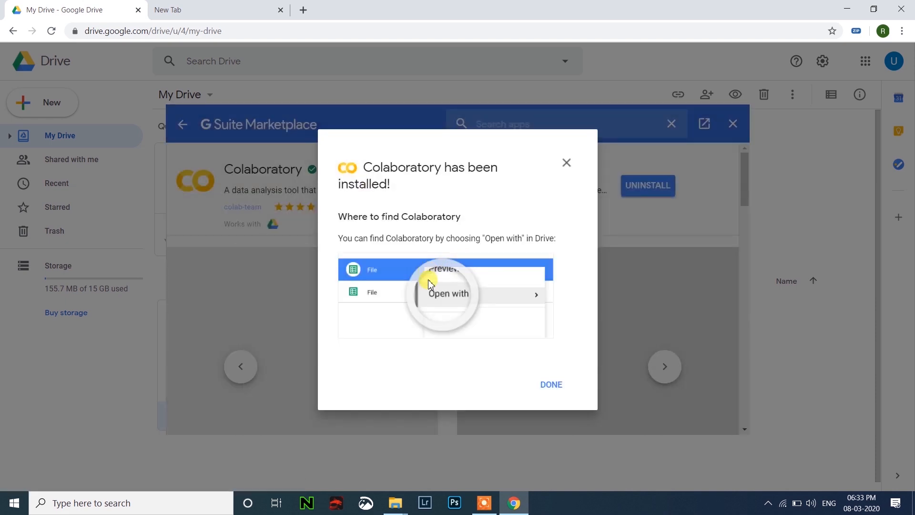
click(550, 384)
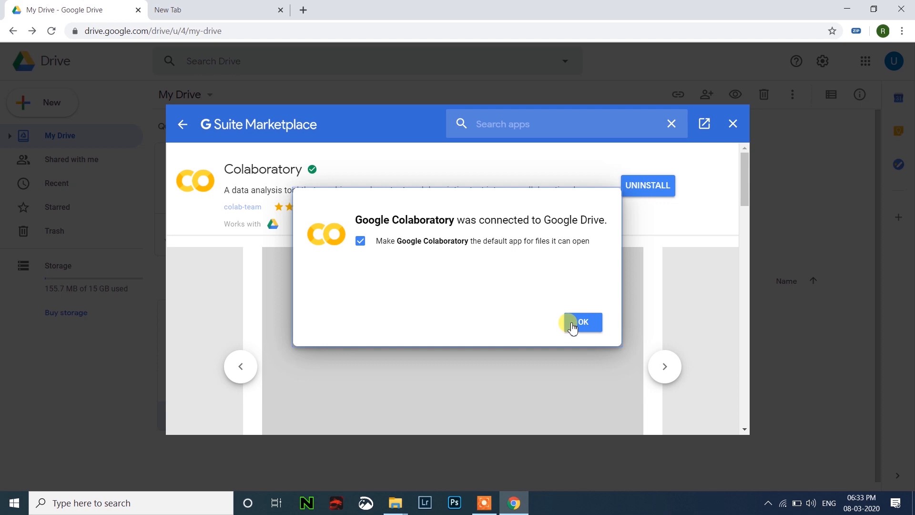
click(582, 322)
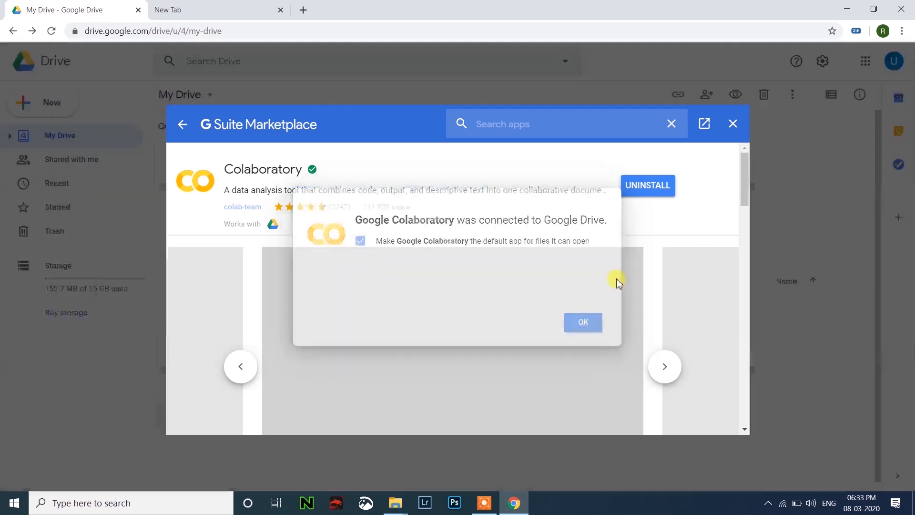
click(582, 322)
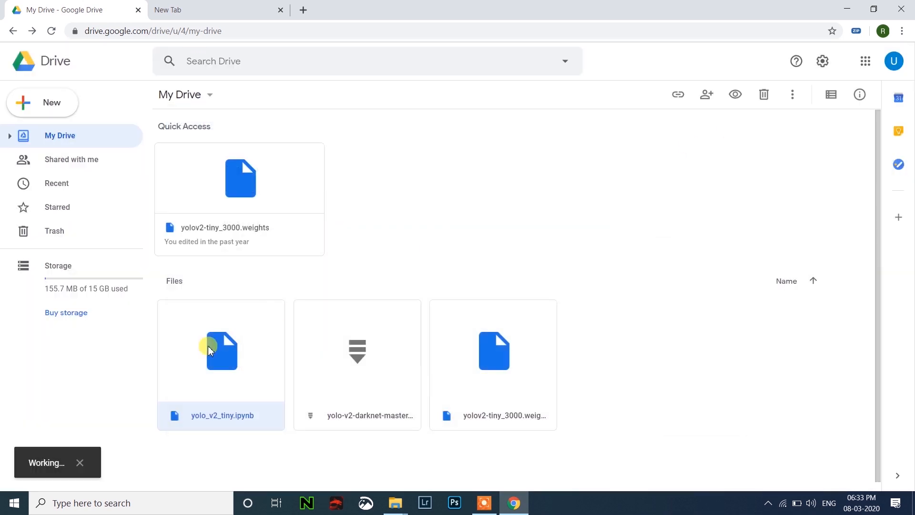
Step: Open yolo_v2_tiny.ipynb with Colaboratory and bring up the Runtime menu
right_click(220, 350)
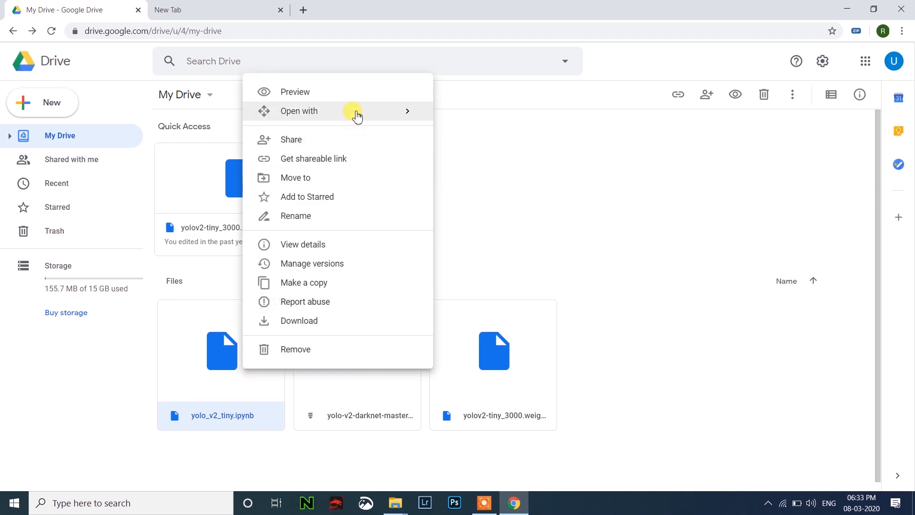
click(298, 110)
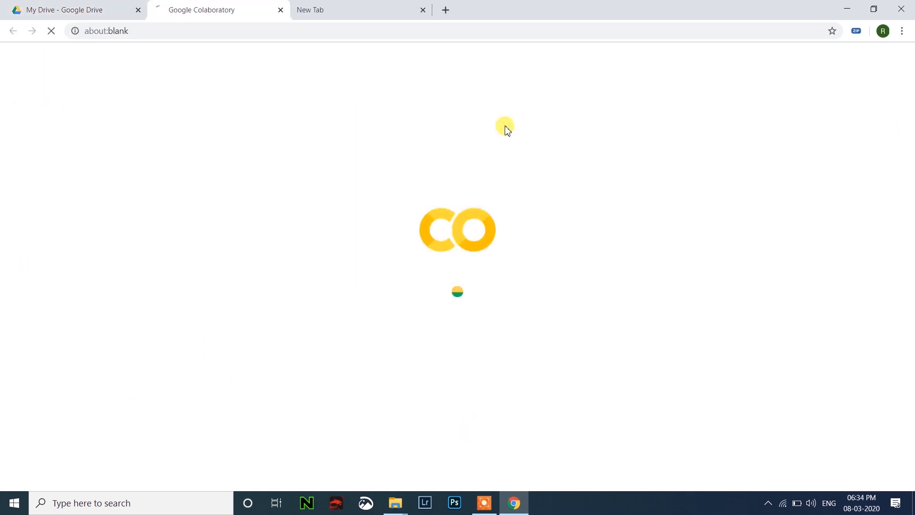
mouse_move(340, 129)
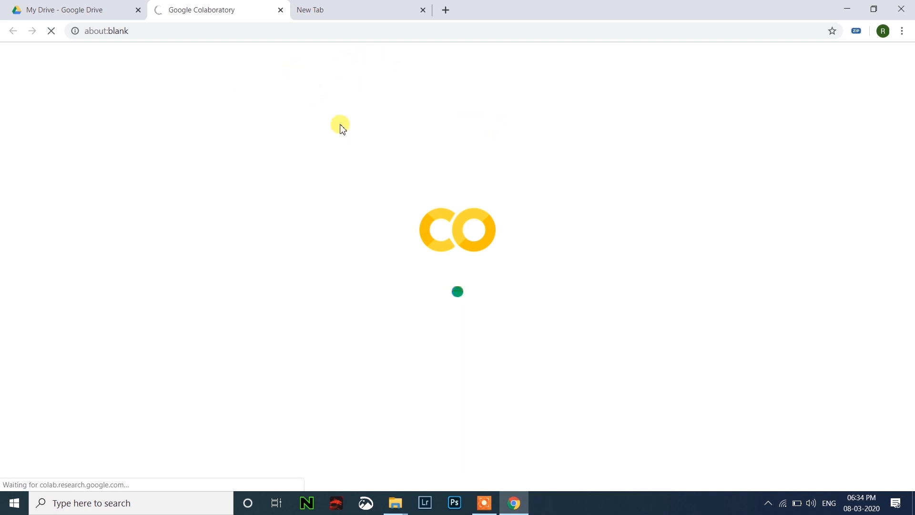
click(157, 71)
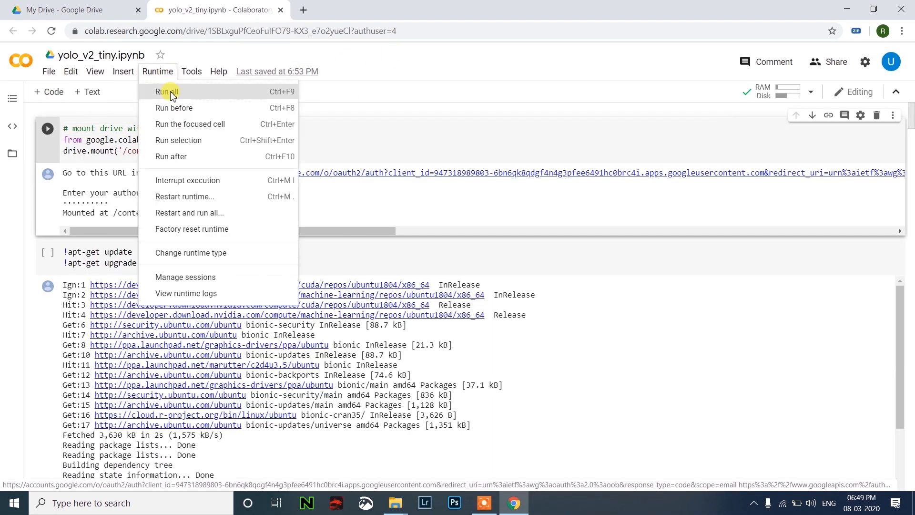
Step: Run all cells and follow the Drive authorisation URL
click(168, 91)
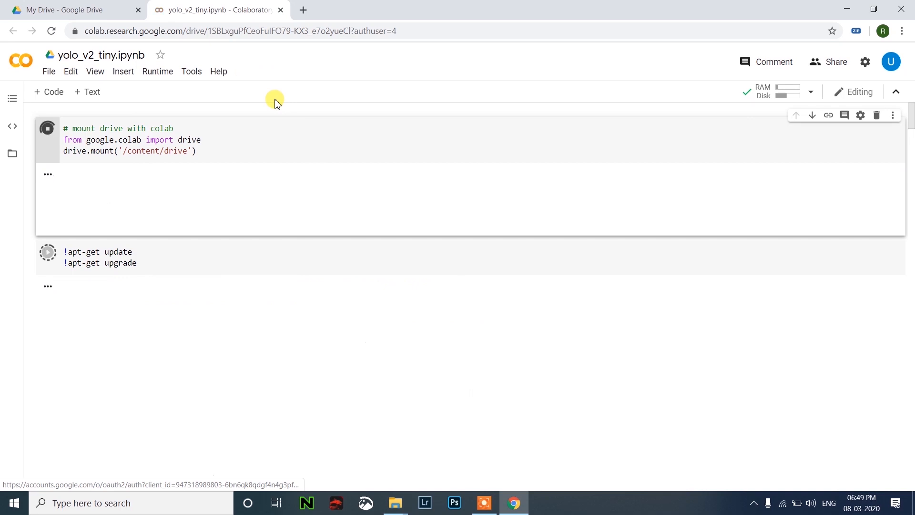
click(47, 128)
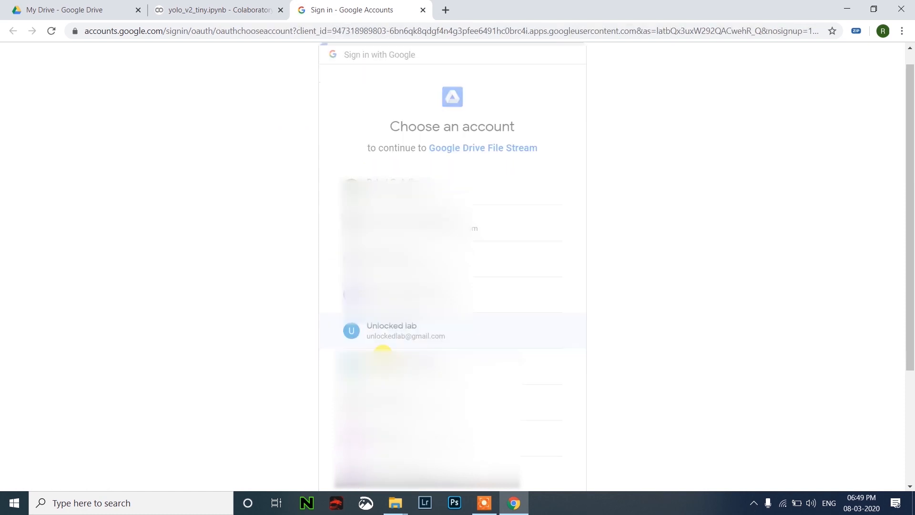
Step: Allow Drive access for the account and paste the code so Drive mounts at /content/drive
click(404, 331)
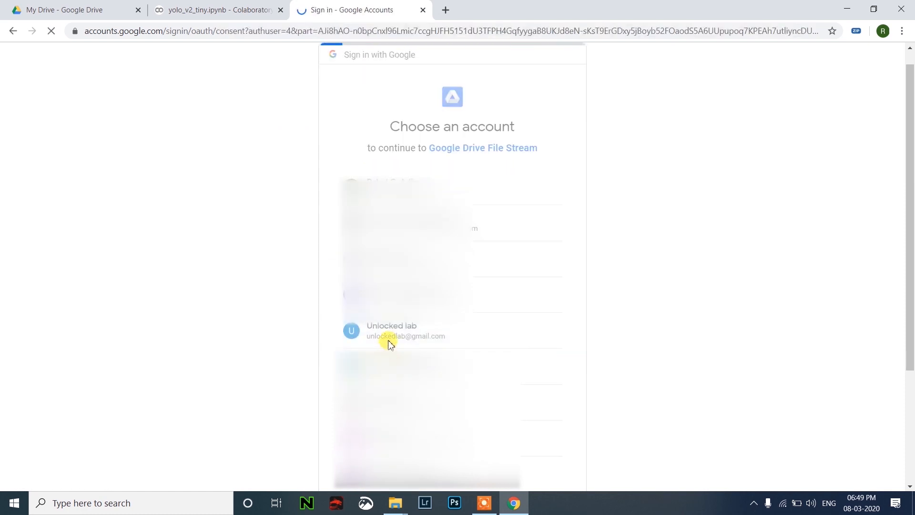
click(406, 330)
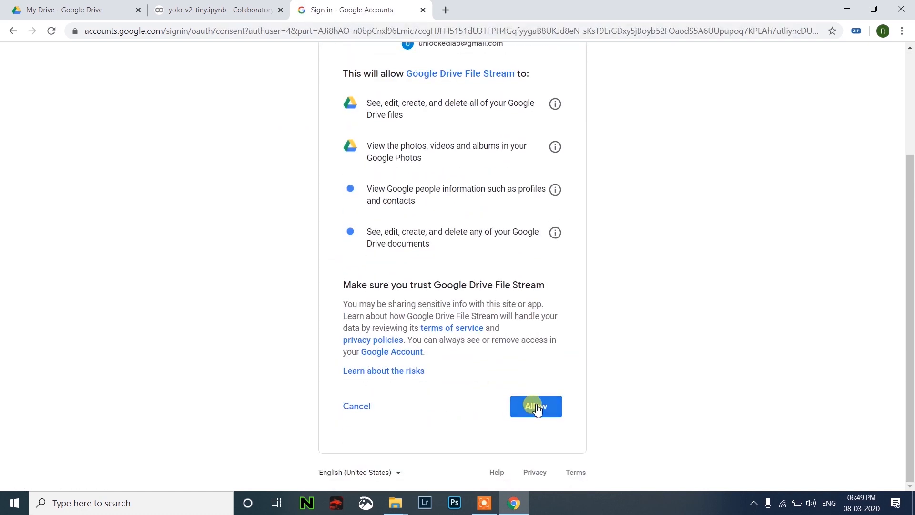
click(535, 406)
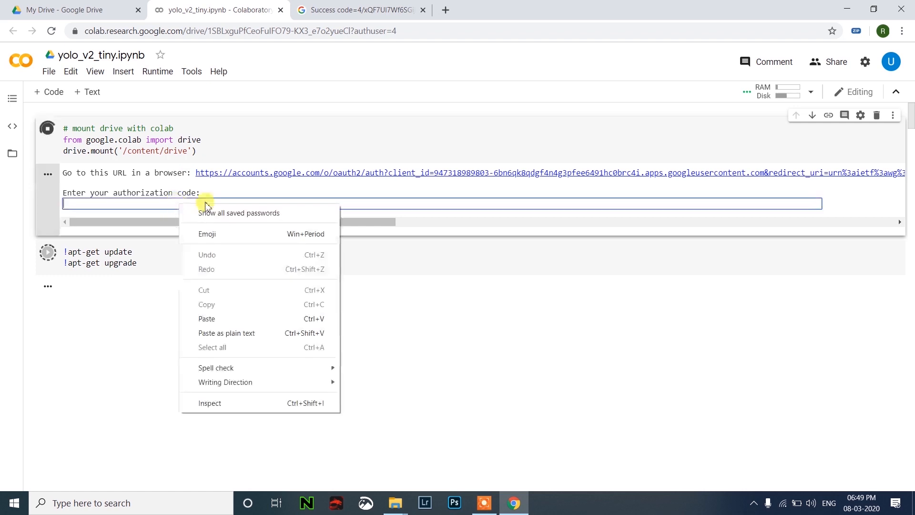
click(207, 319)
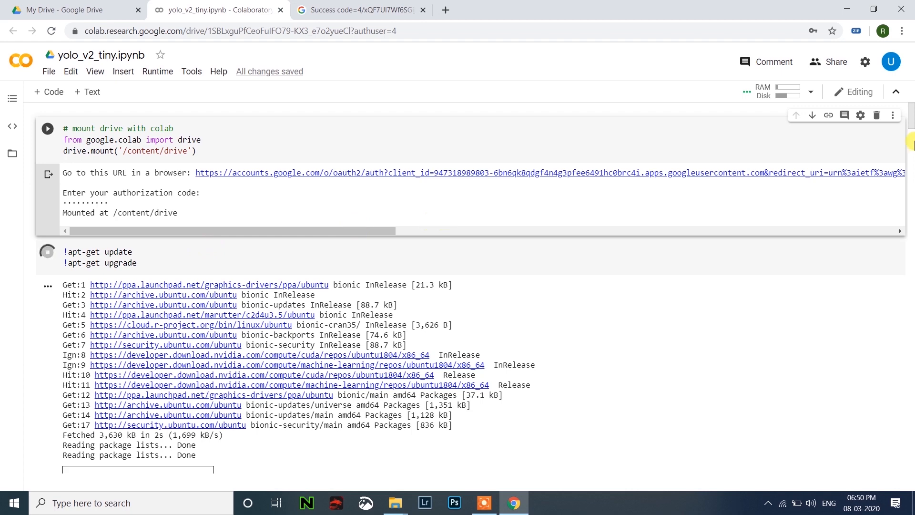
Step: Scroll through the outputs while apt-get update, upgrade and build-essential installs run
scroll(down, 3)
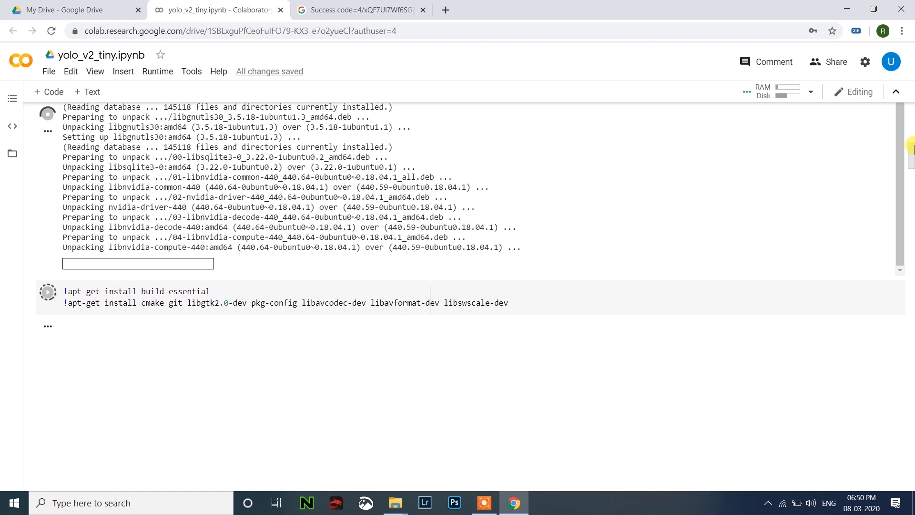
scroll(down, 3)
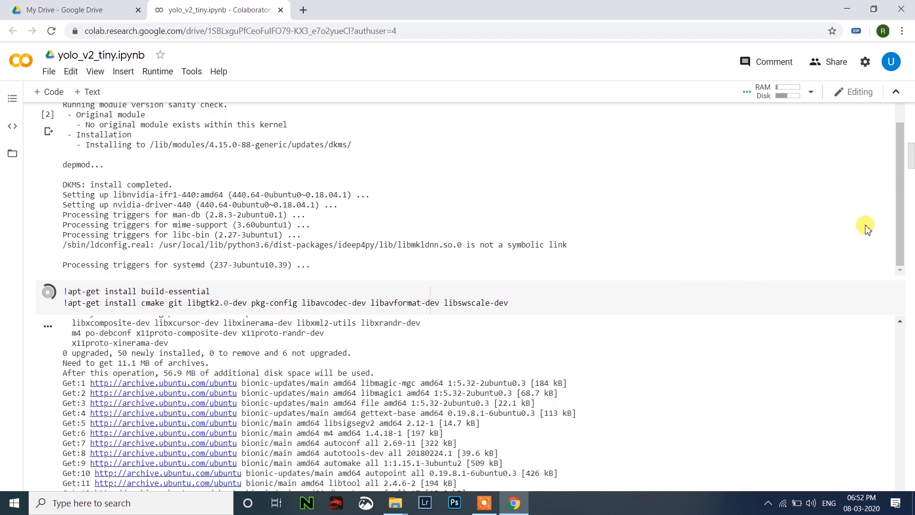
scroll(down, 3)
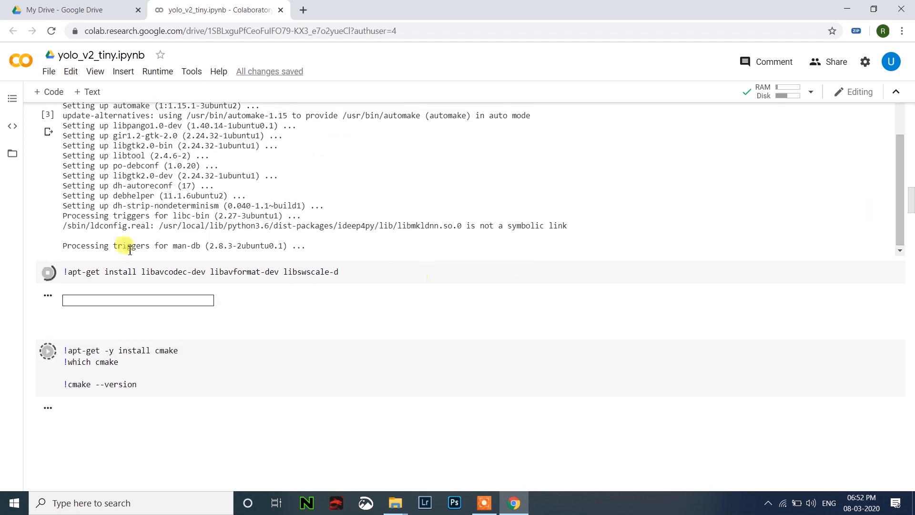
Step: Show the Files panel and follow the install, zip copy and unzip cells as they run
click(13, 153)
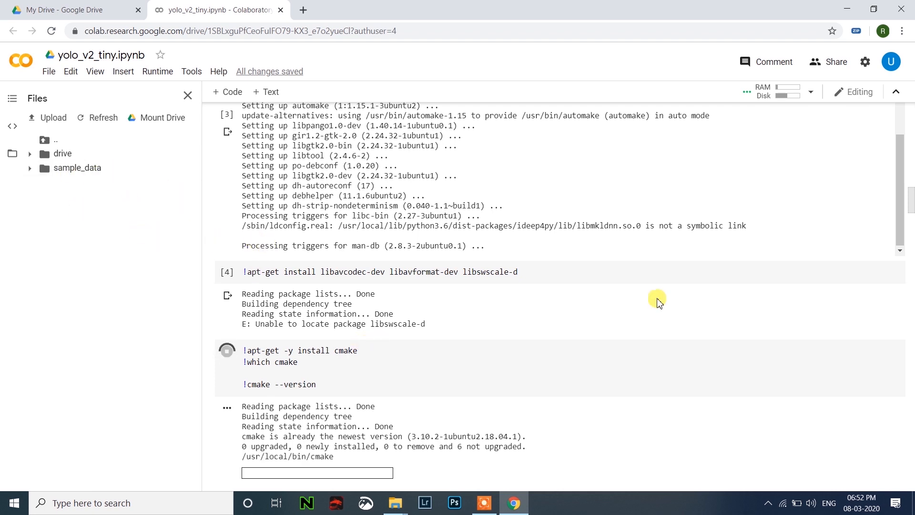
scroll(down, 3)
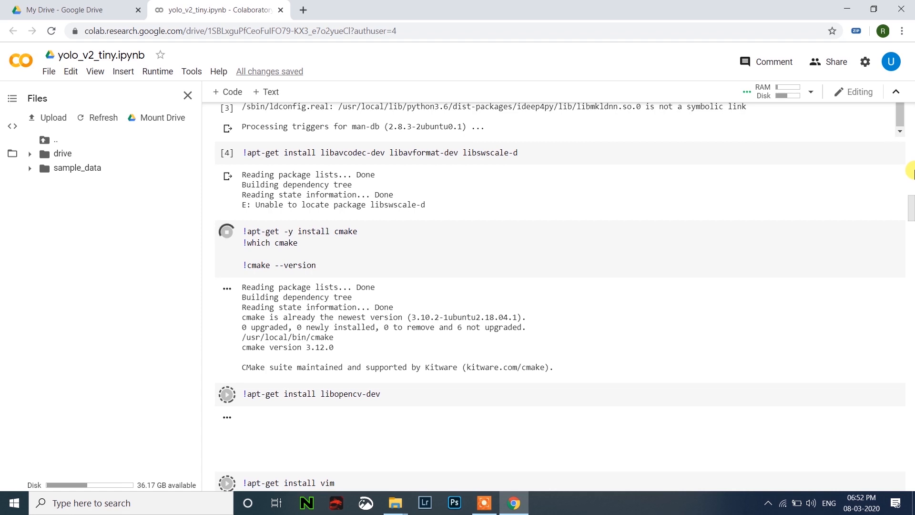
scroll(down, 3)
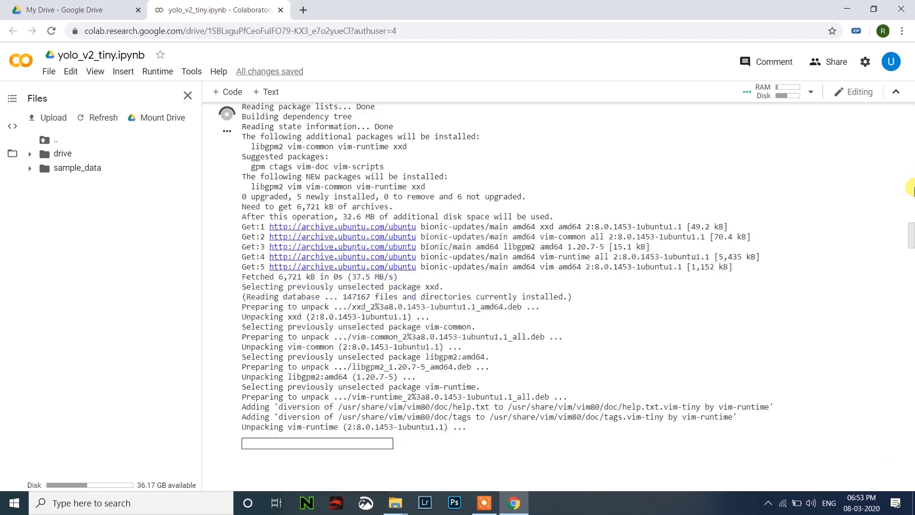
scroll(down, 3)
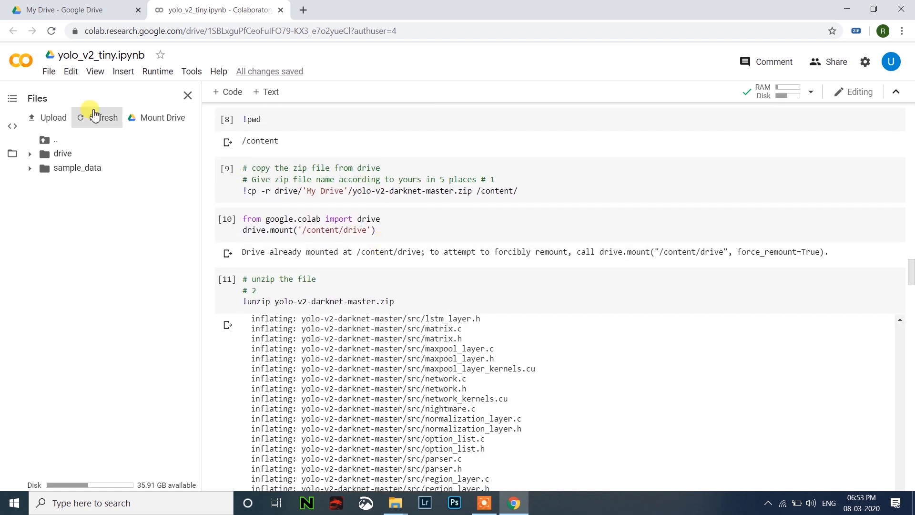
Step: Refresh the Files panel to reveal yolo-v2-darknet-master, then follow the darknet19_448.conv.23 download cell
click(96, 117)
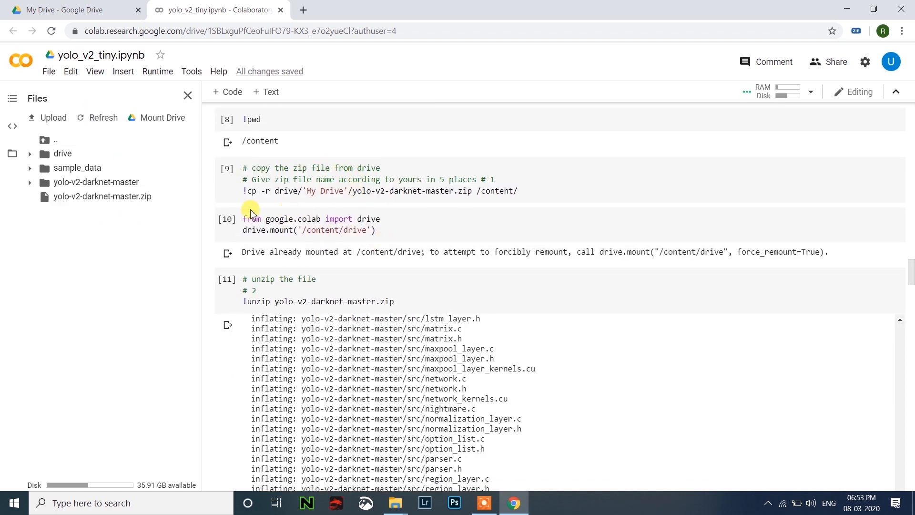
mouse_move(792, 275)
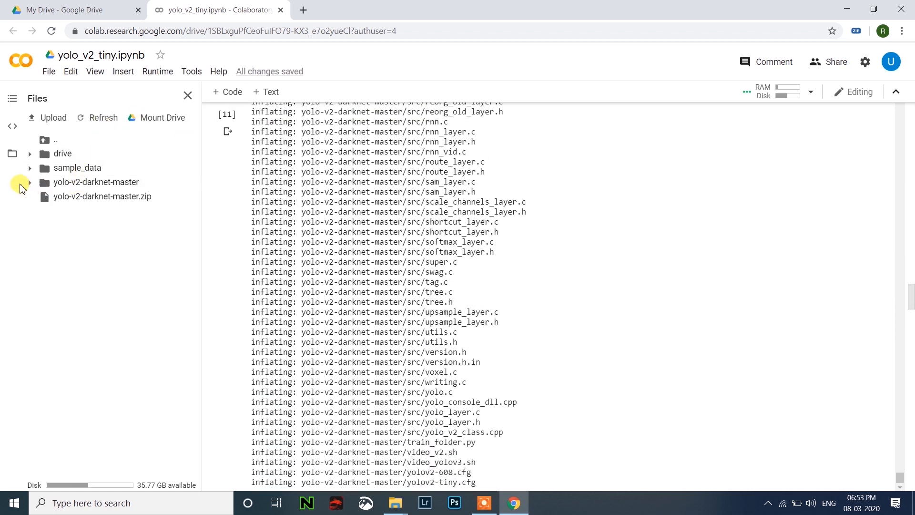
scroll(down, 3)
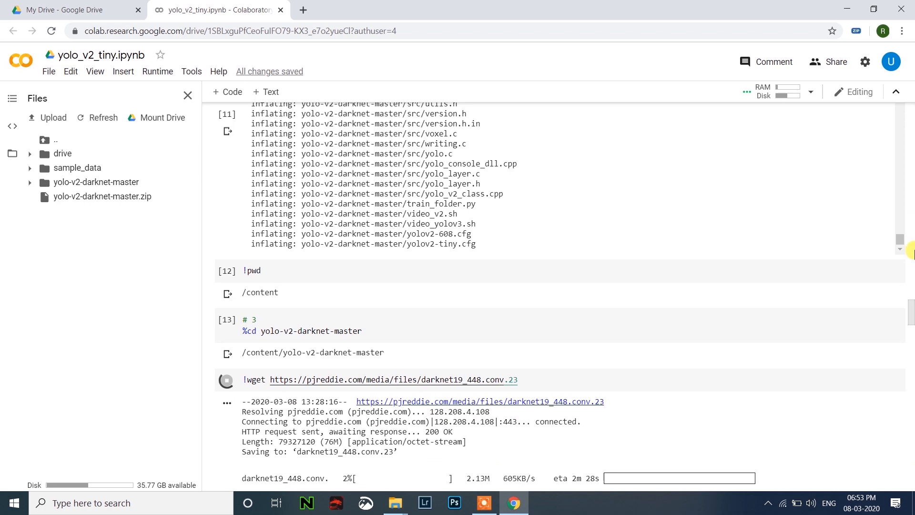
scroll(down, 3)
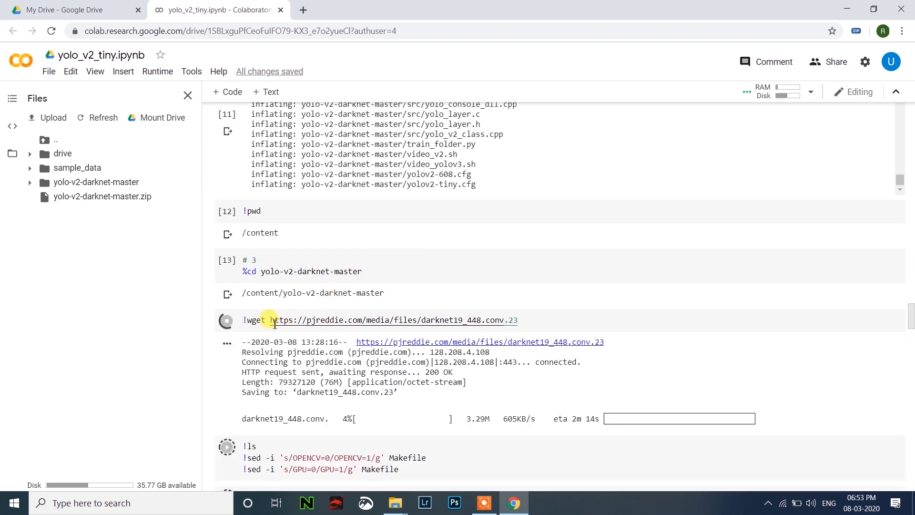
scroll(down, 3)
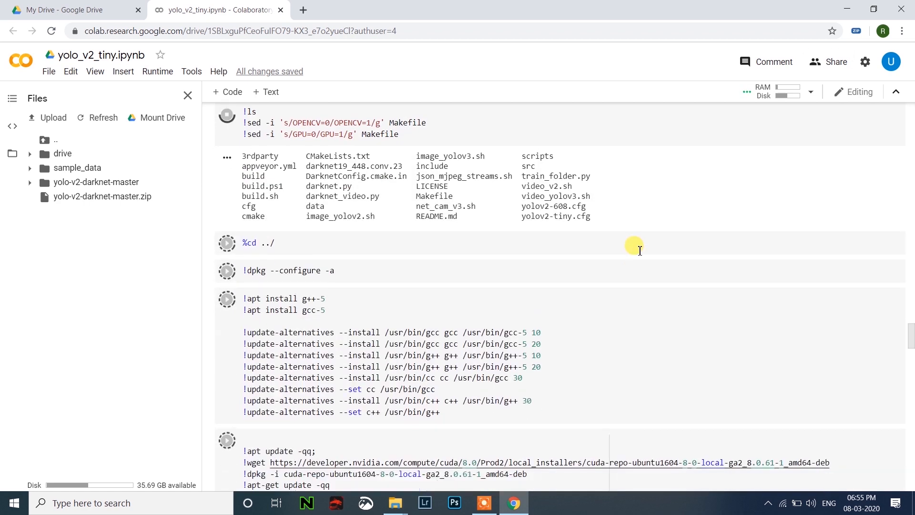
Step: Follow the Makefile sed, gcc-5, CUDA 8.0 and GPU check cells as they execute
scroll(down, 3)
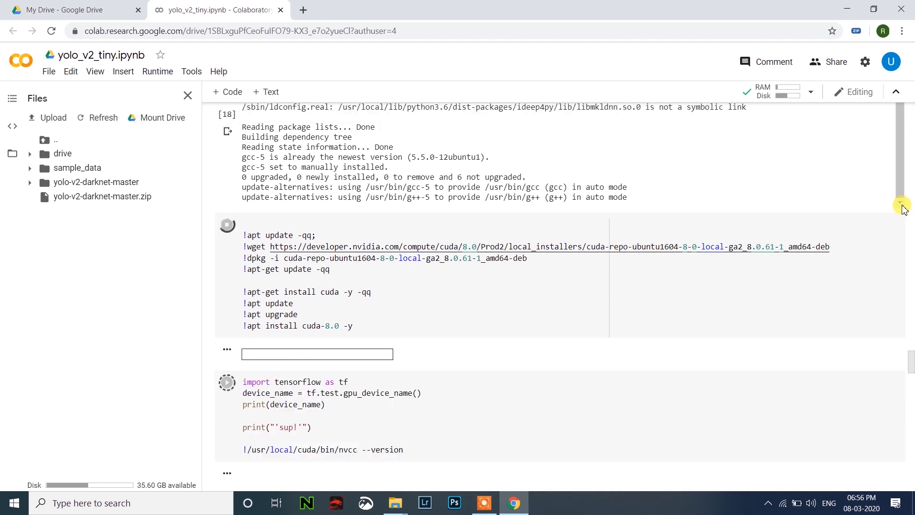
scroll(down, 3)
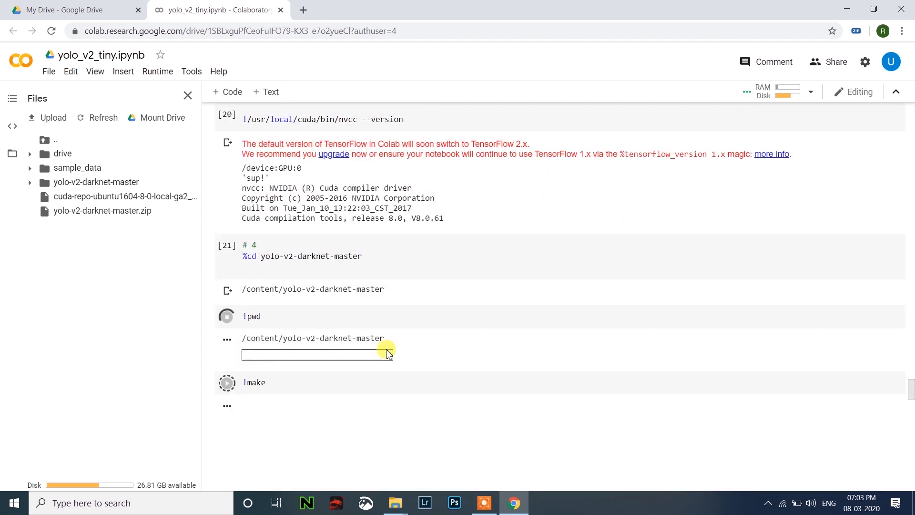
Step: Move past the make and yolov2-tiny.weights cells and start the darknet detector train cells
scroll(down, 3)
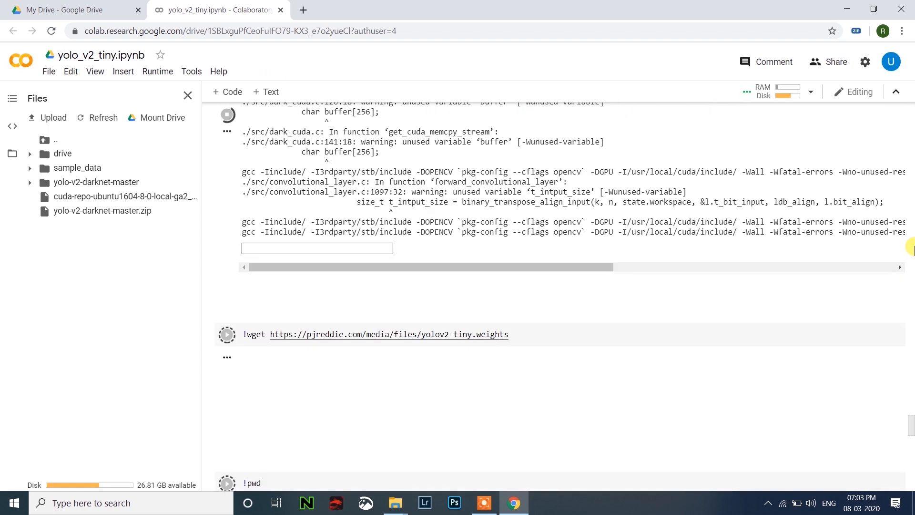
scroll(down, 3)
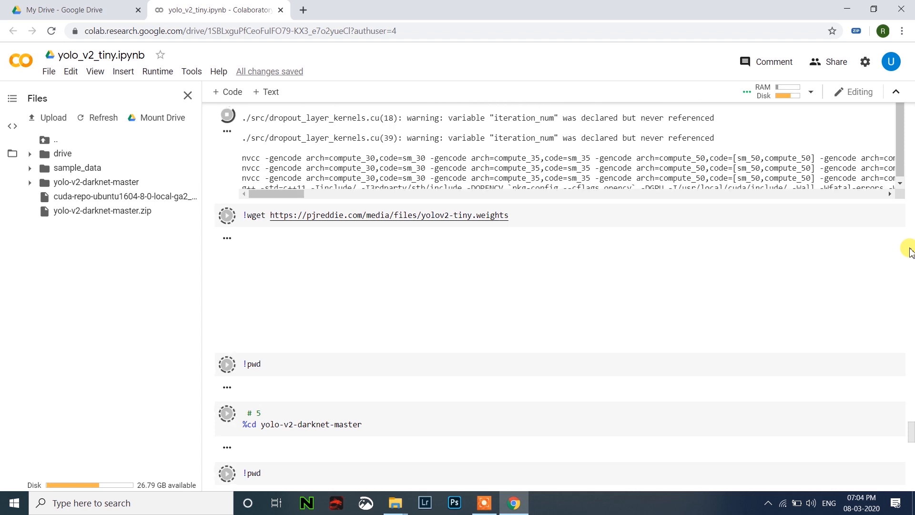
click(227, 214)
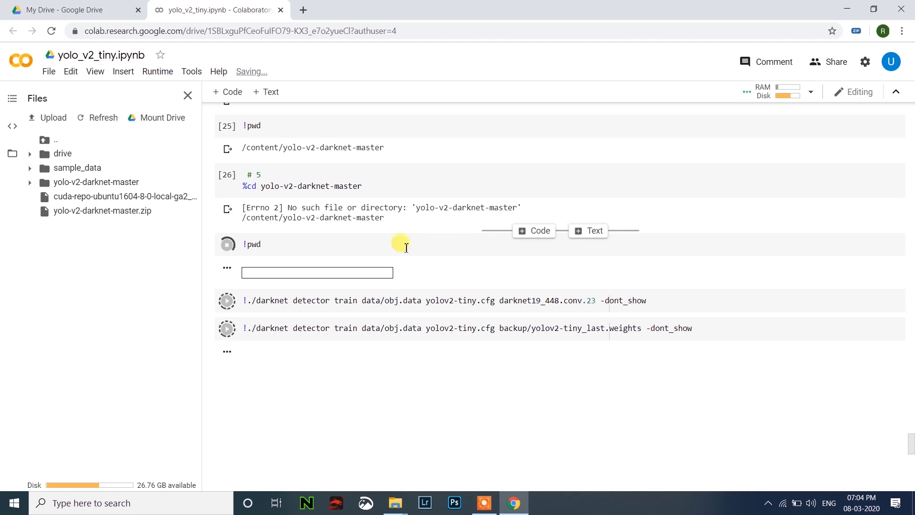
click(227, 244)
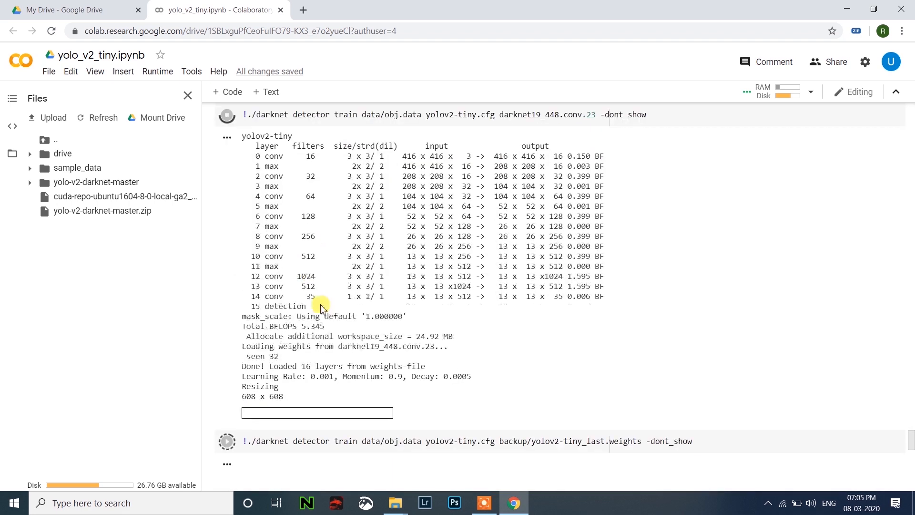
mouse_move(371, 315)
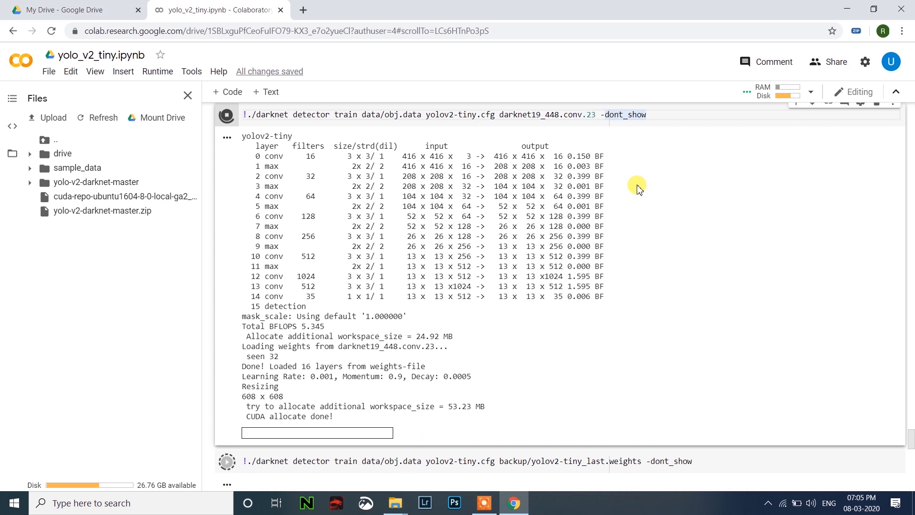
Step: Watch the training cell load the yolov2-tiny network and darknet19_448.conv.23 weights
scroll(down, 3)
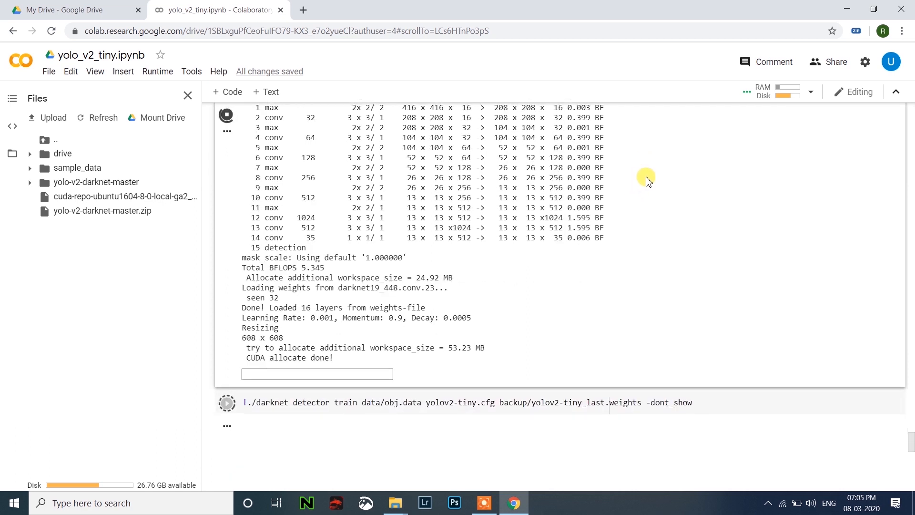
scroll(up, 3)
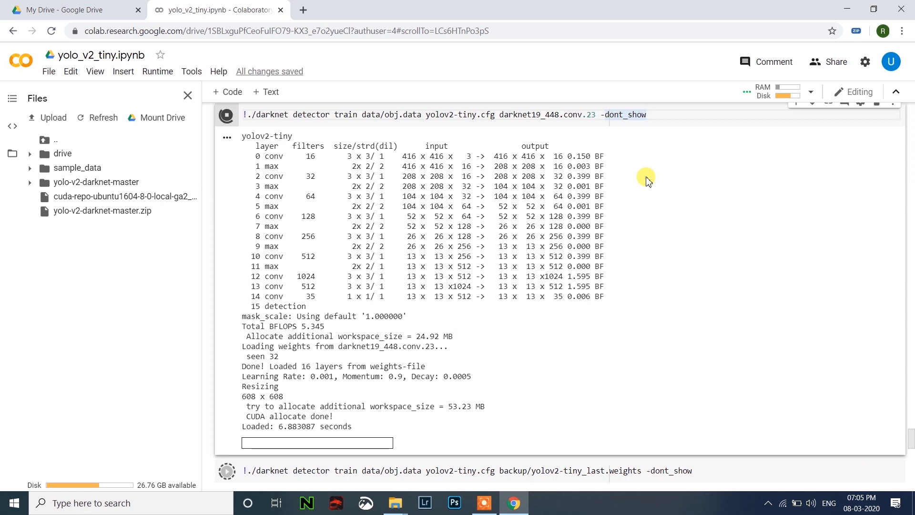
mouse_move(232, 163)
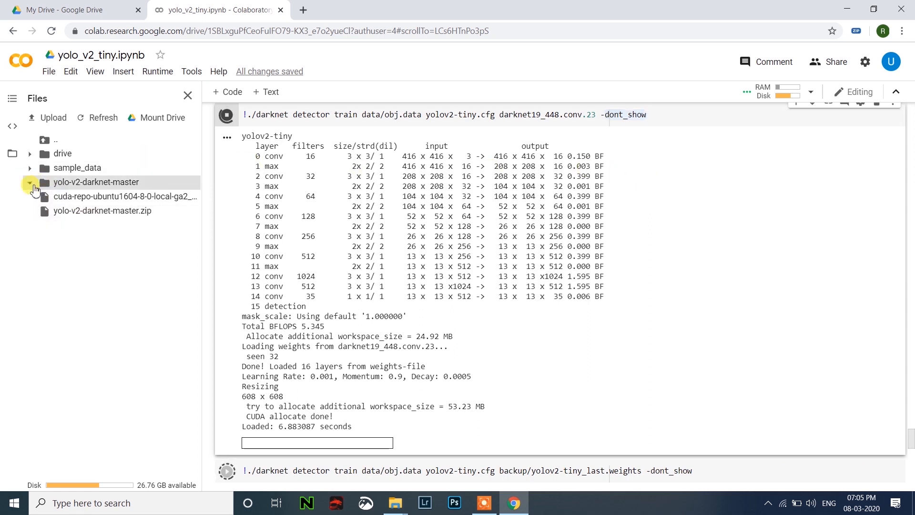
Step: Expand yolo-v2-darknet-master and its backup folder while iteration 1 prints
click(30, 181)
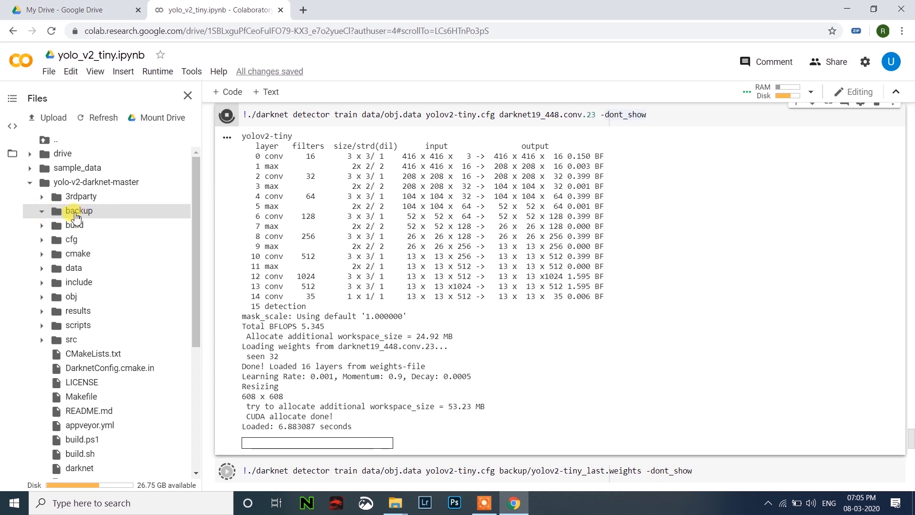
mouse_move(284, 438)
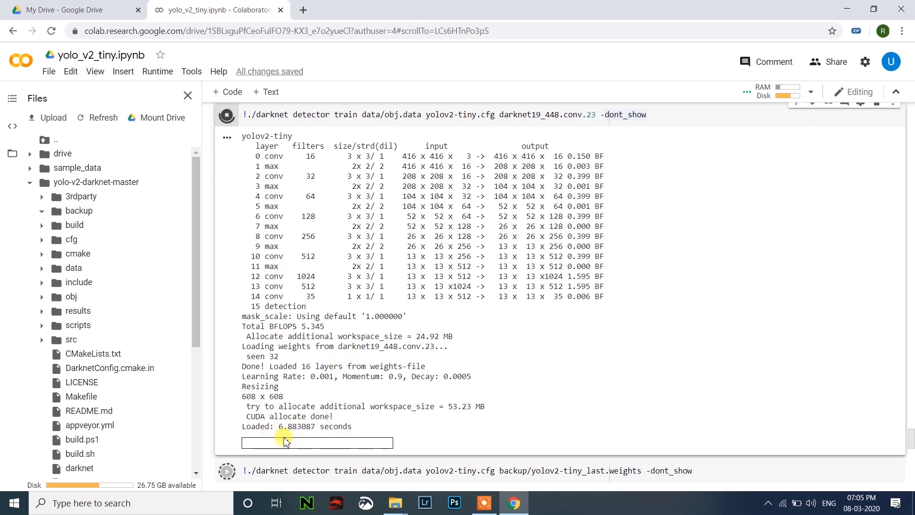
mouse_move(358, 428)
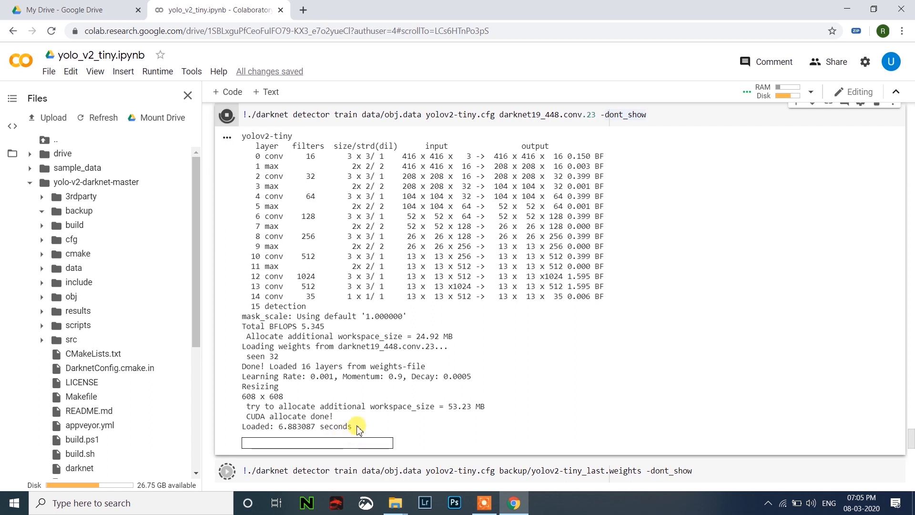
mouse_move(335, 405)
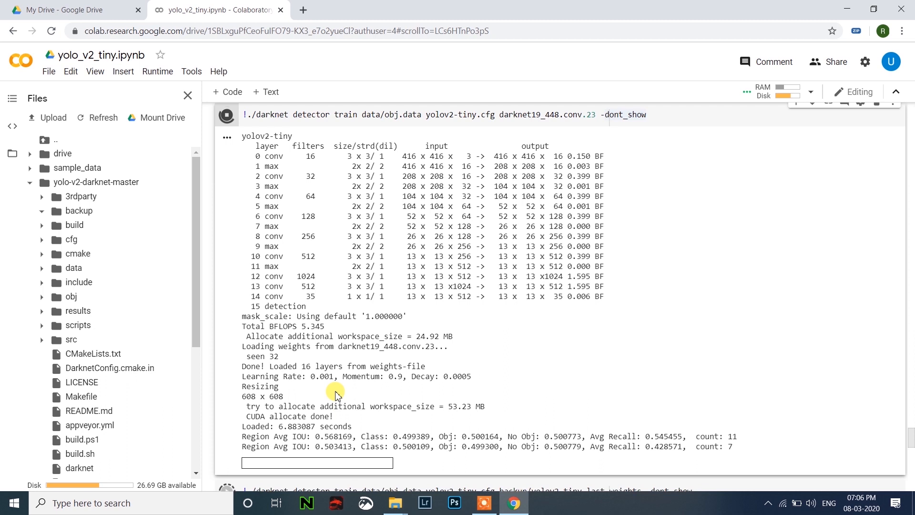
scroll(down, 3)
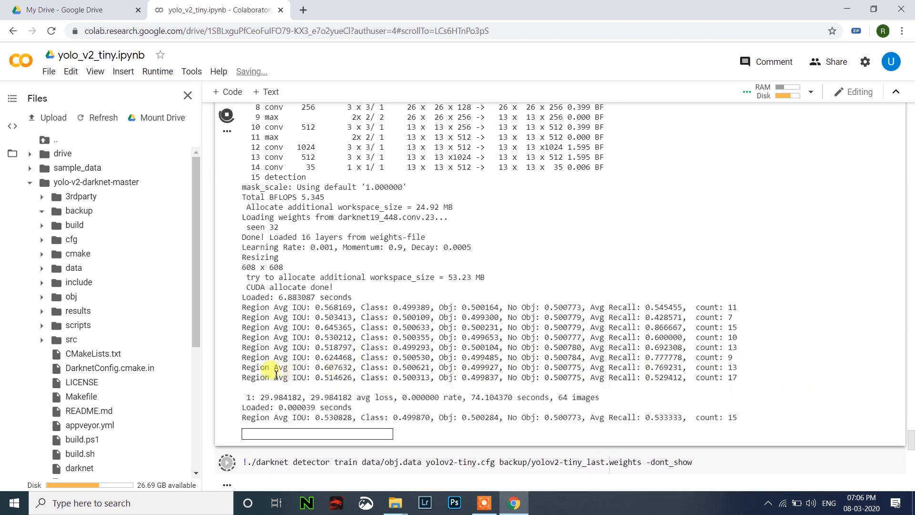
Step: Follow the training output through iterations 1 to 10 and the resize to 544 x 544
scroll(down, 3)
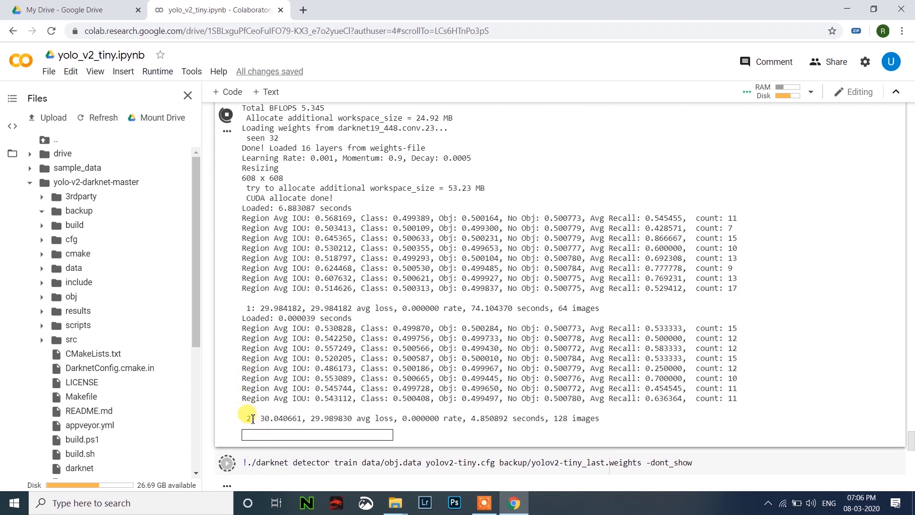
mouse_move(258, 406)
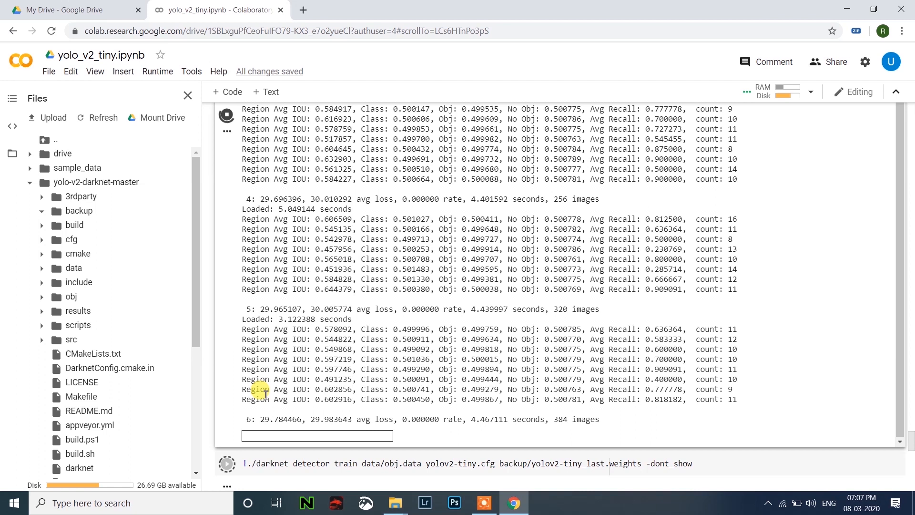
scroll(down, 3)
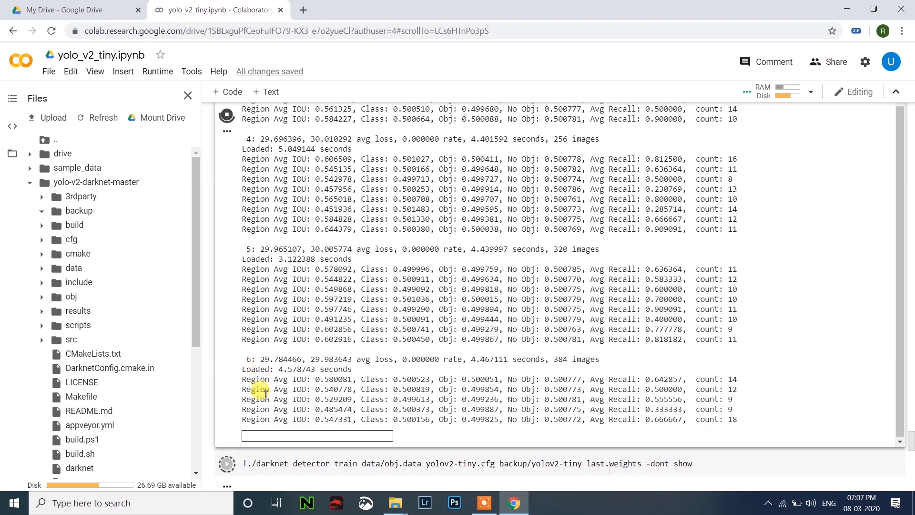
scroll(down, 3)
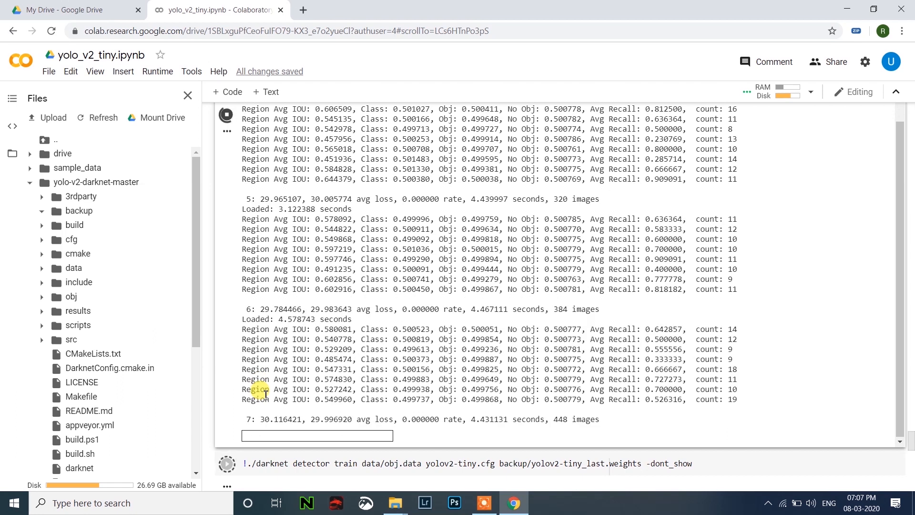
scroll(down, 3)
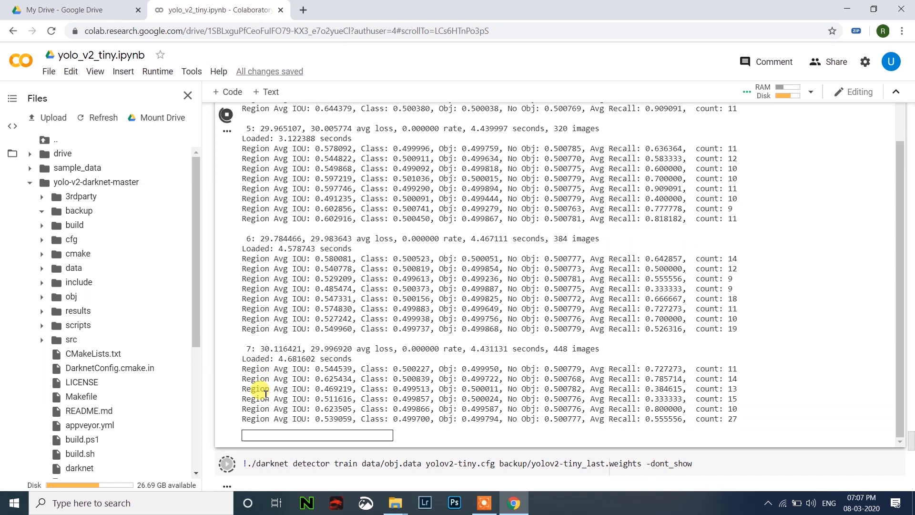
scroll(down, 3)
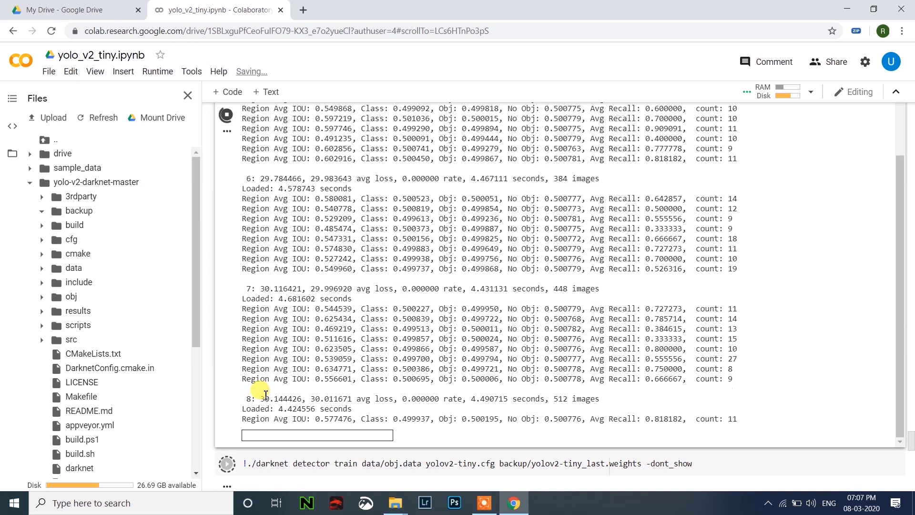
scroll(down, 3)
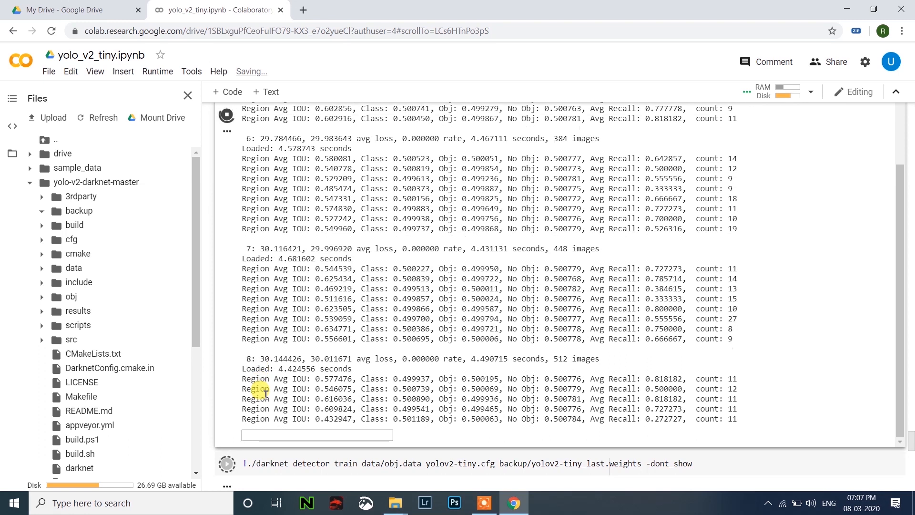
scroll(down, 3)
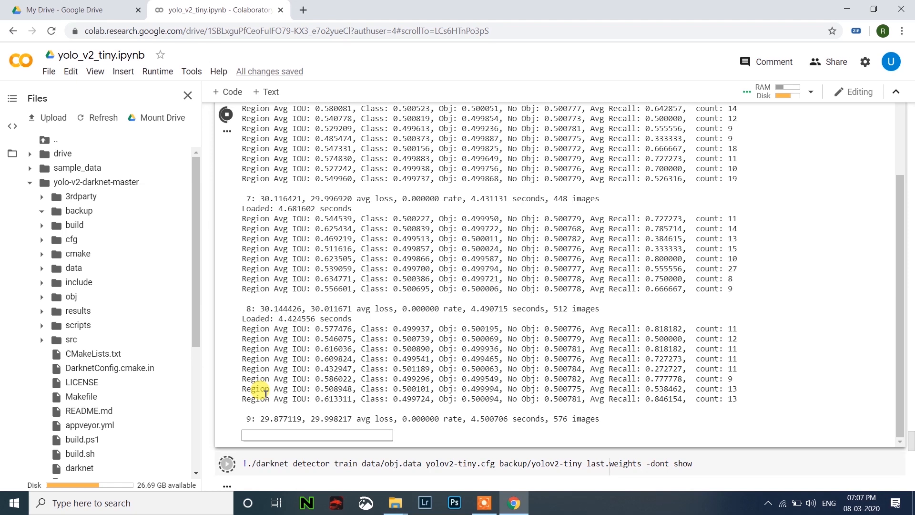
scroll(down, 3)
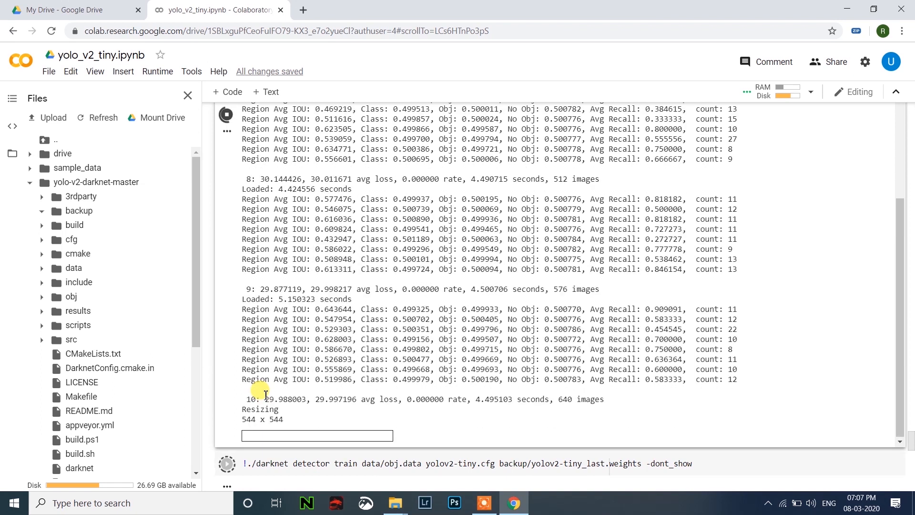
scroll(down, 3)
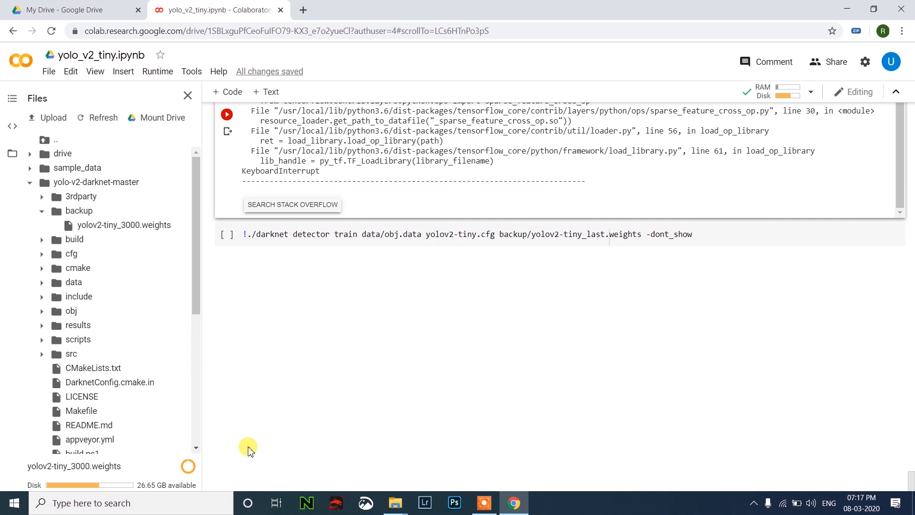
mouse_move(164, 472)
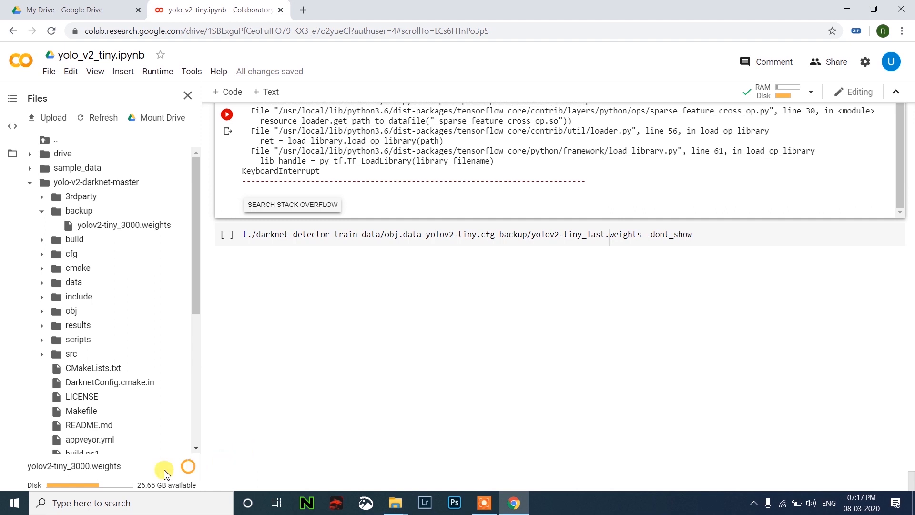
mouse_move(234, 468)
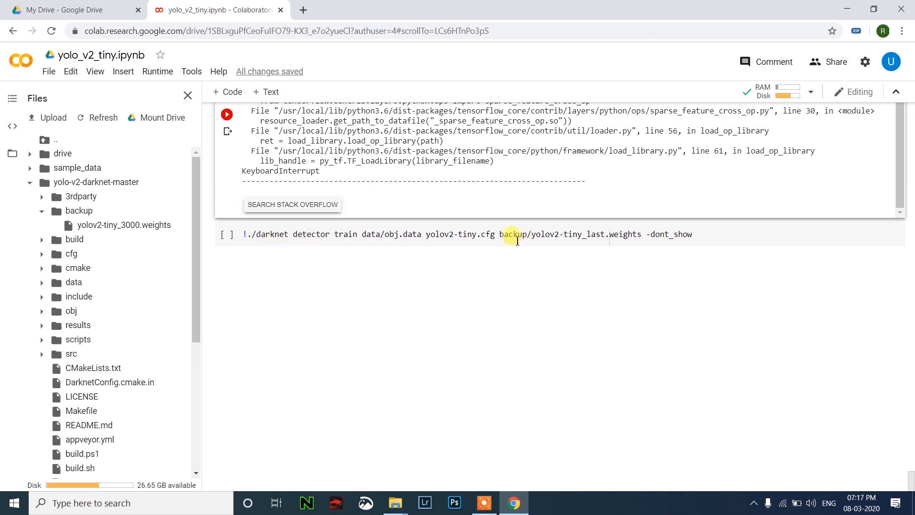
mouse_move(534, 236)
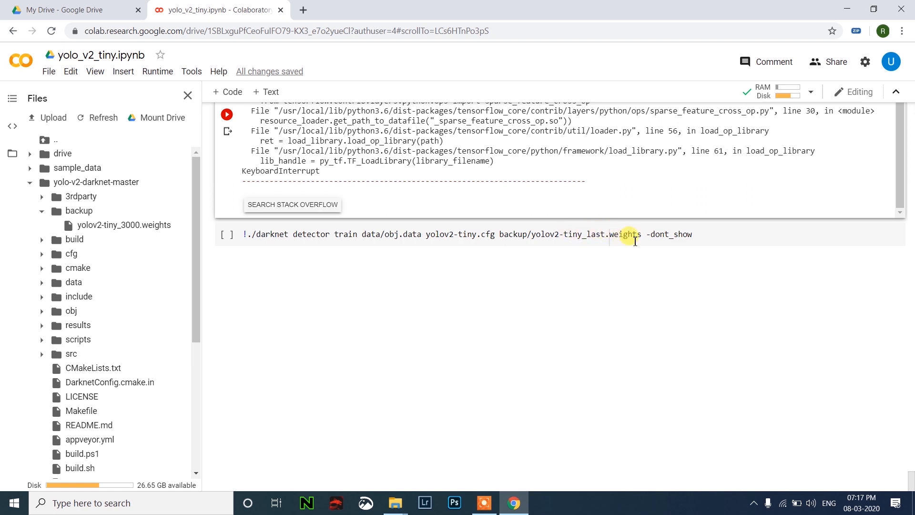
mouse_move(134, 225)
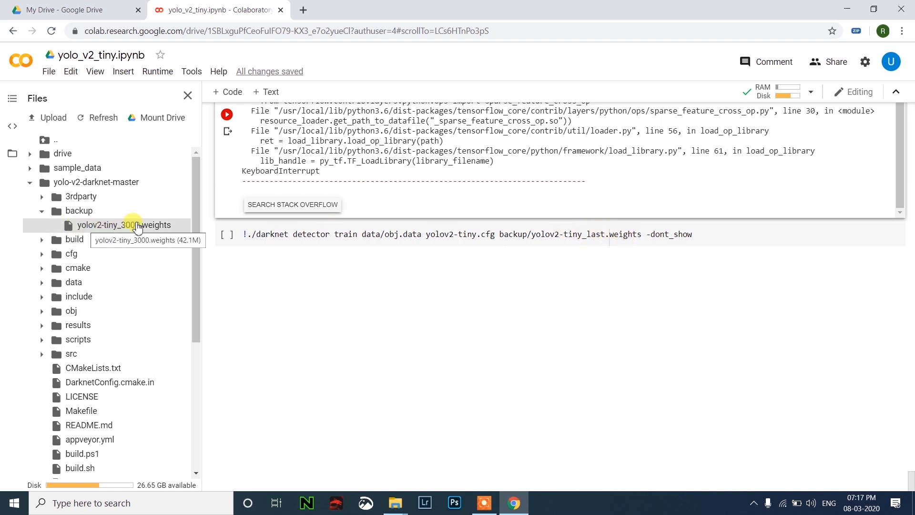
mouse_move(97, 227)
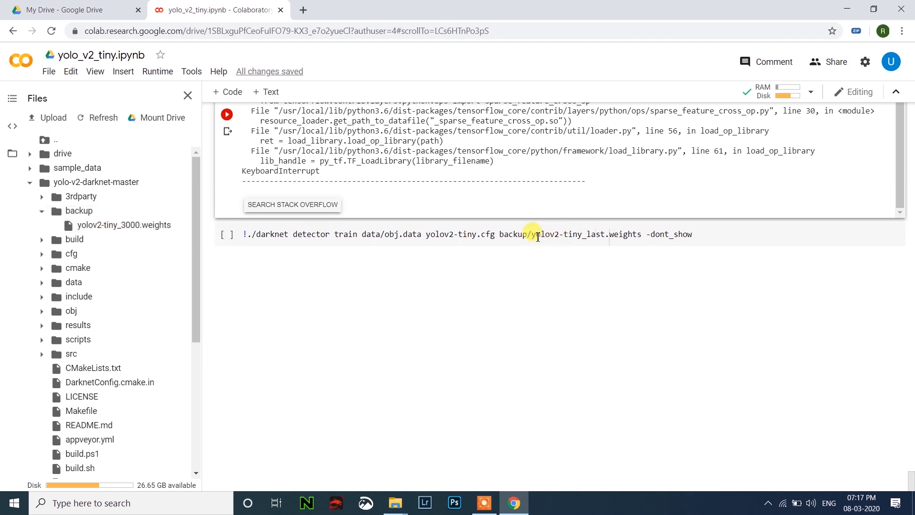
Step: Point the resume command at backup/yolov2-tiny_3000.weights instead of the last weights
click(123, 225)
text(3000)
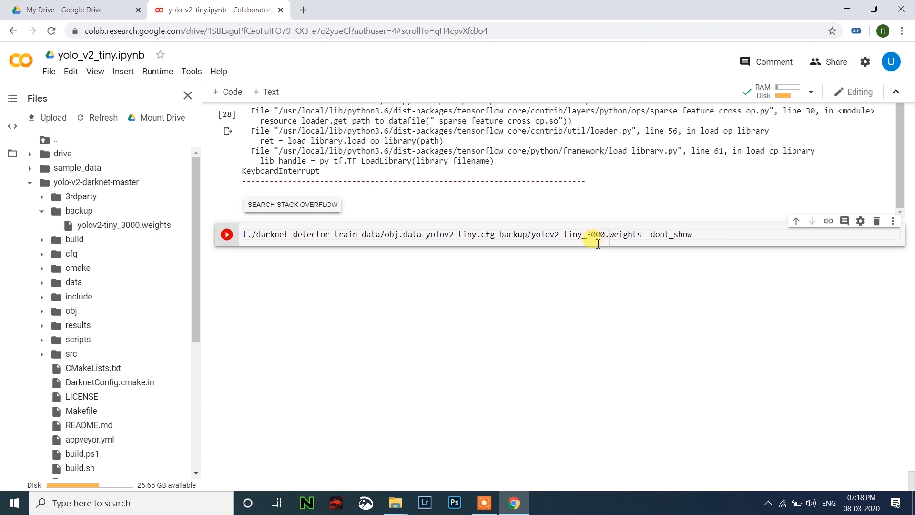
mouse_move(227, 234)
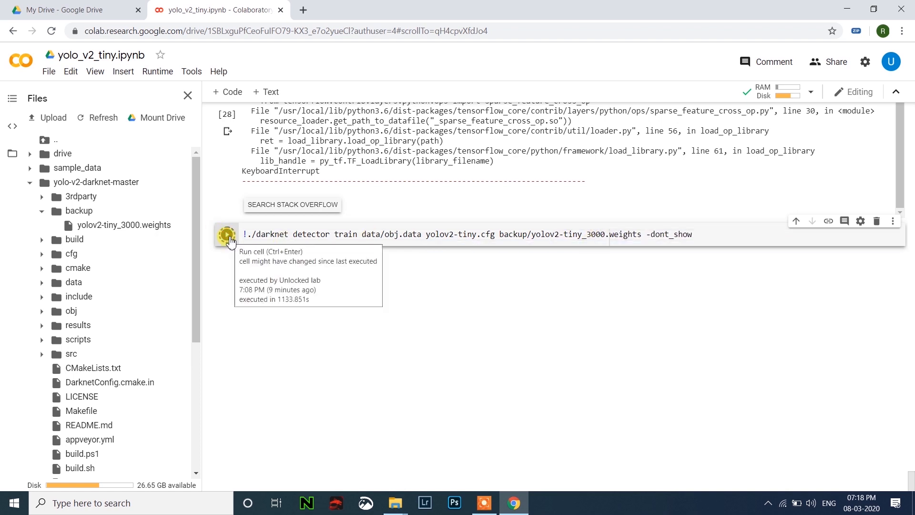
Step: Resume training from yolov2-tiny_3000.weights and follow iterations 3001 and 3002 at loss about 0.53
click(227, 234)
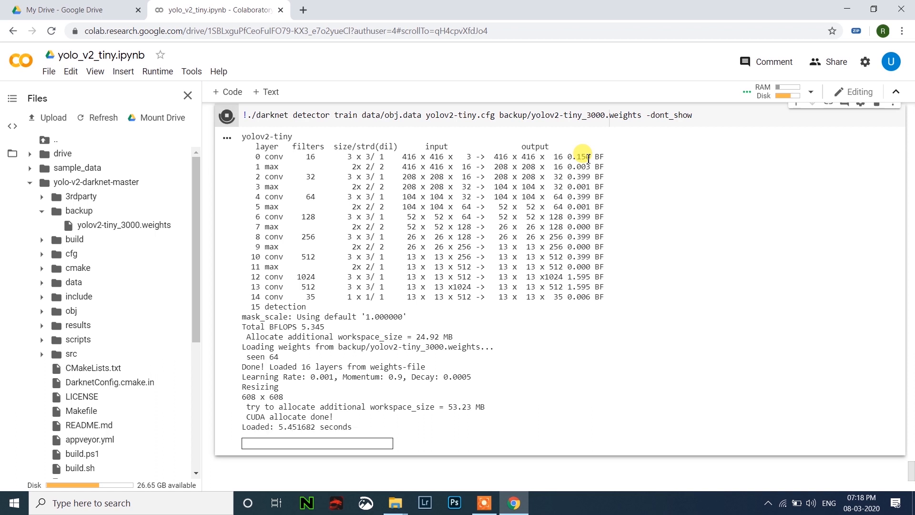
scroll(down, 3)
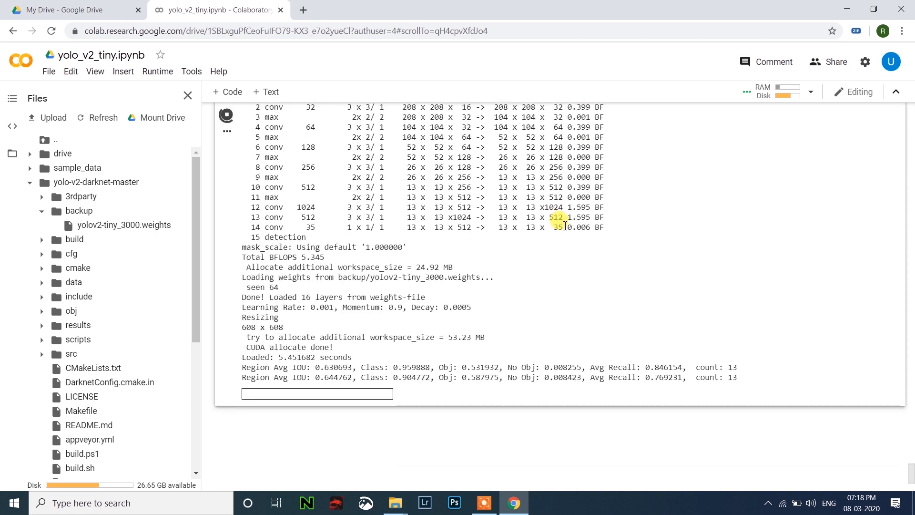
scroll(down, 3)
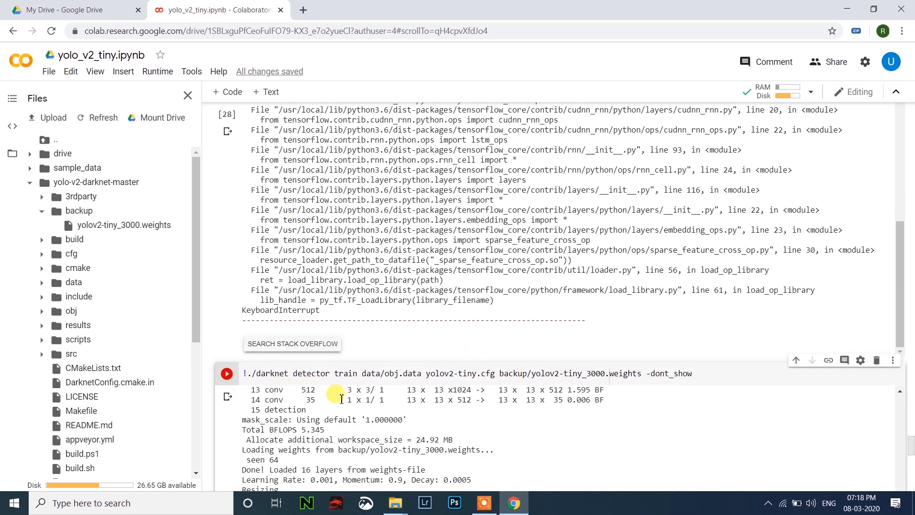
scroll(down, 3)
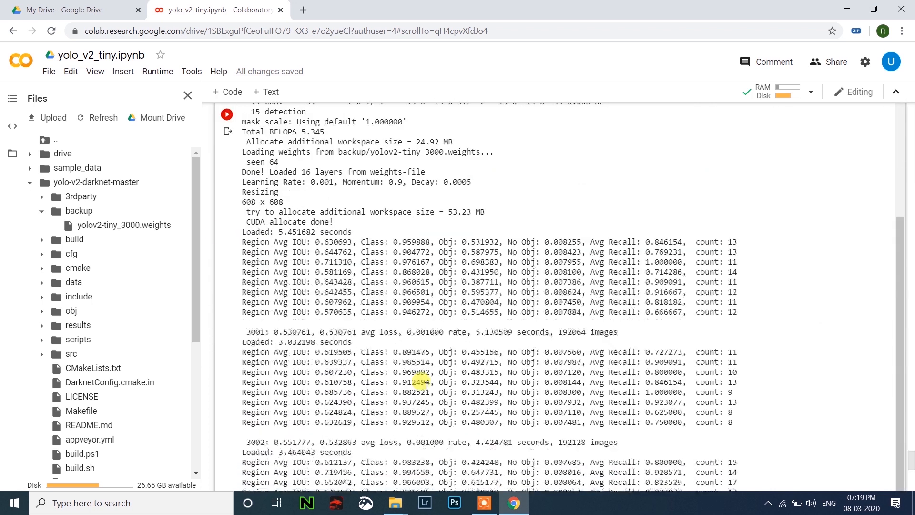
mouse_move(103, 229)
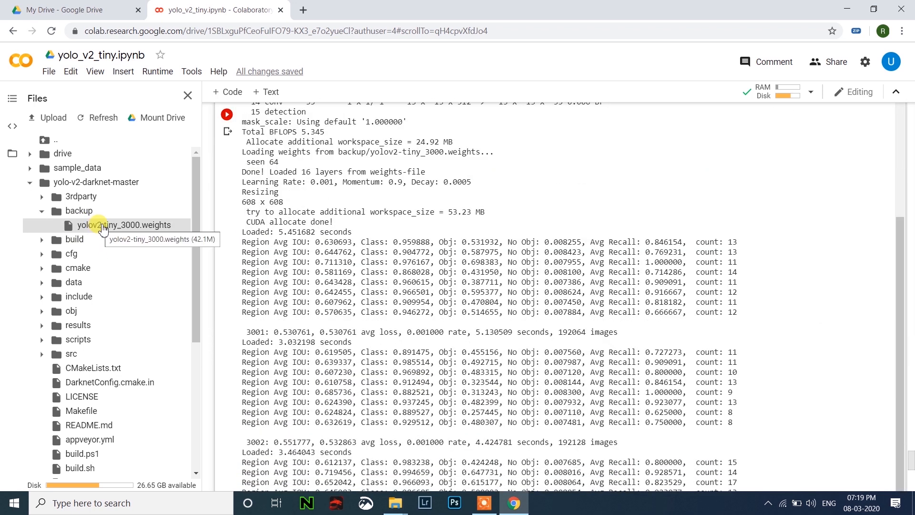
right_click(120, 225)
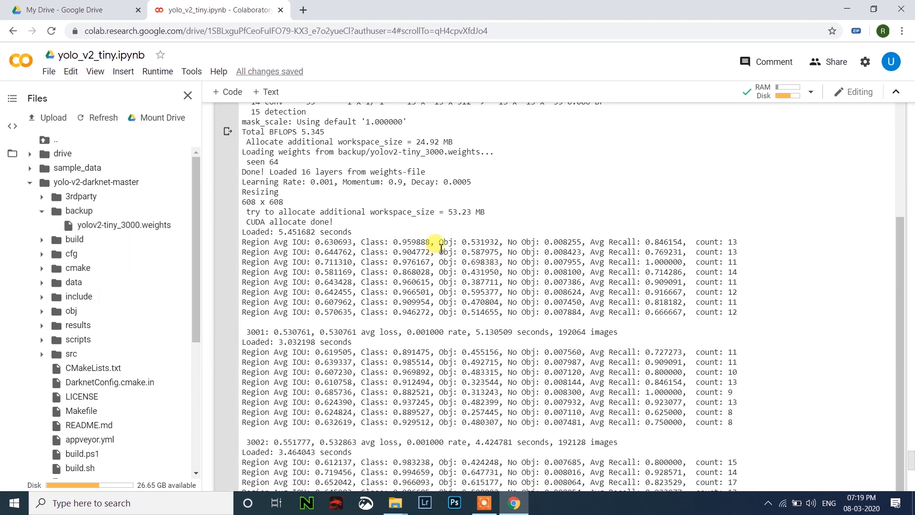
mouse_move(843, 5)
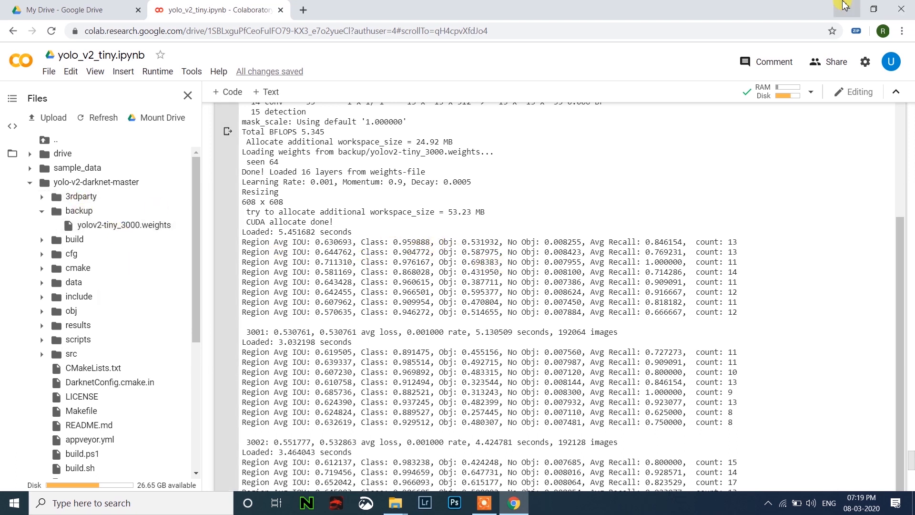